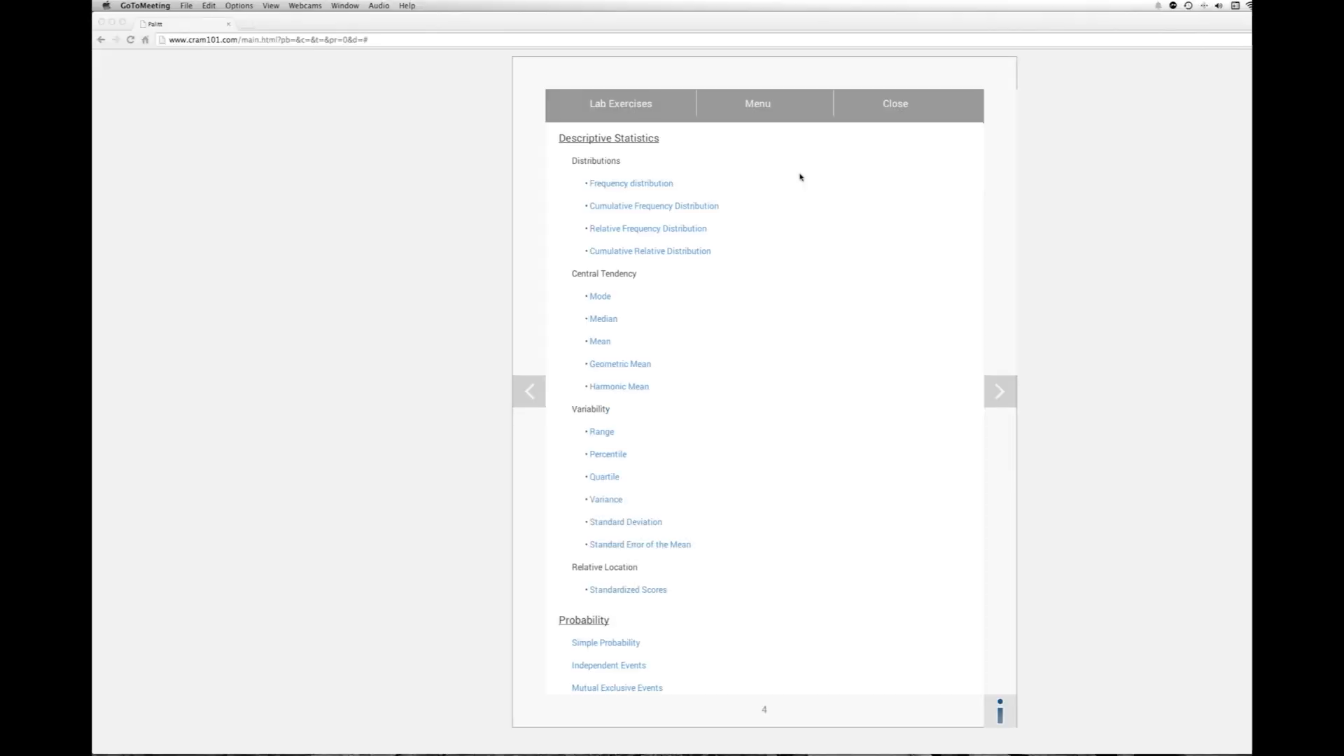
mouse_move(796, 168)
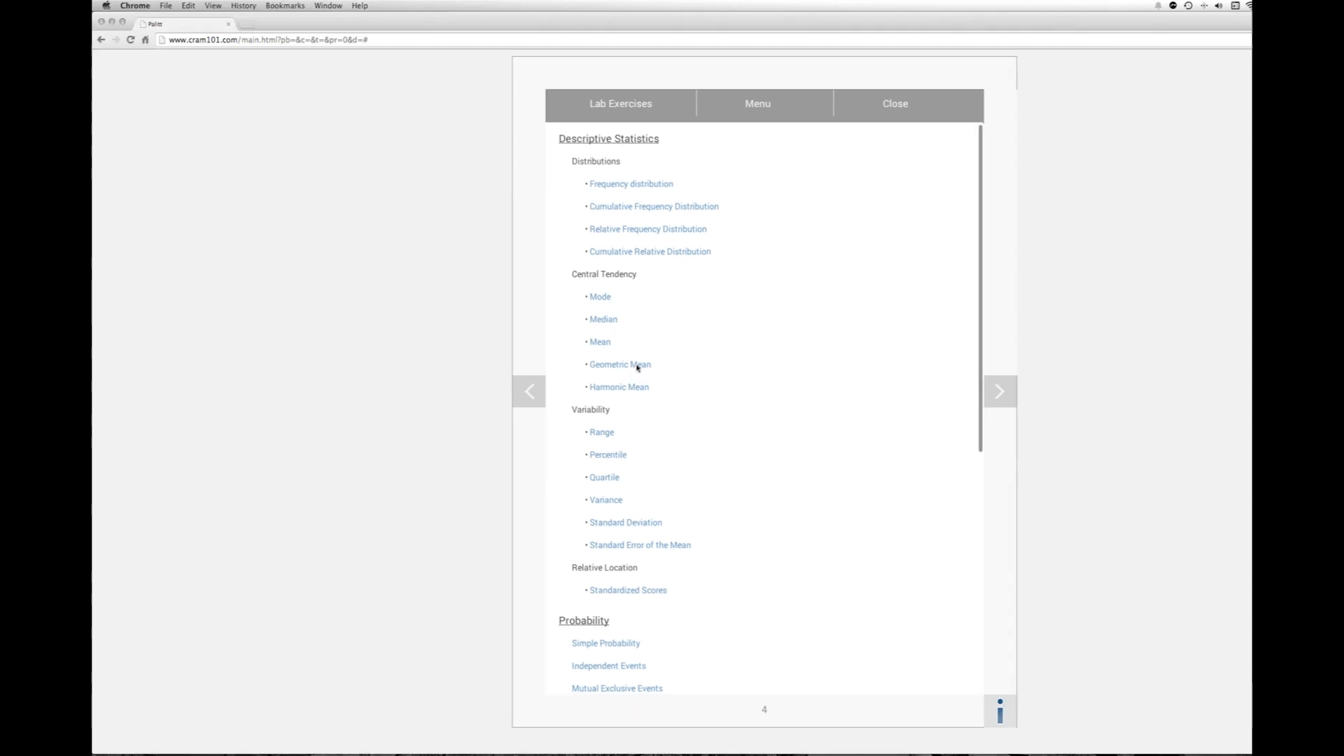
Step: Start the Geometric Mean exercise with a distribution of 10 data points, x1 through x10
click(619, 364)
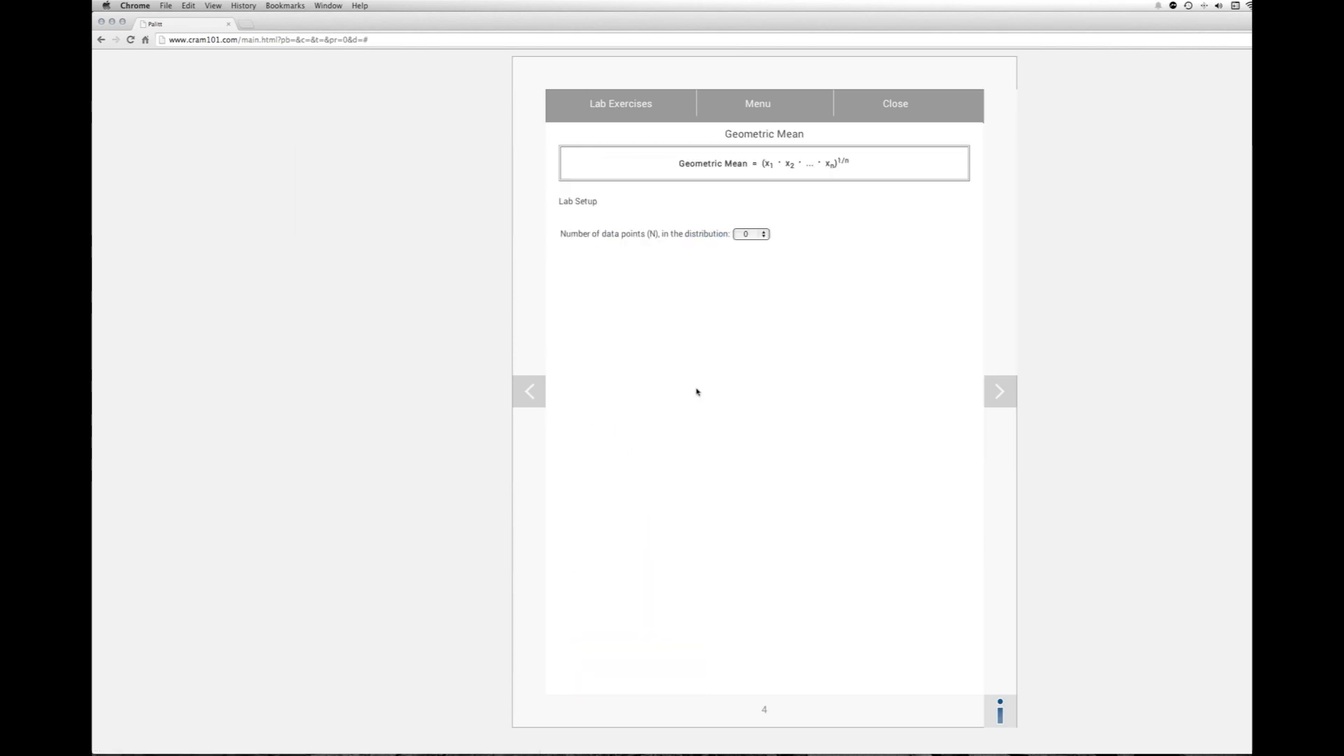
mouse_move(744, 316)
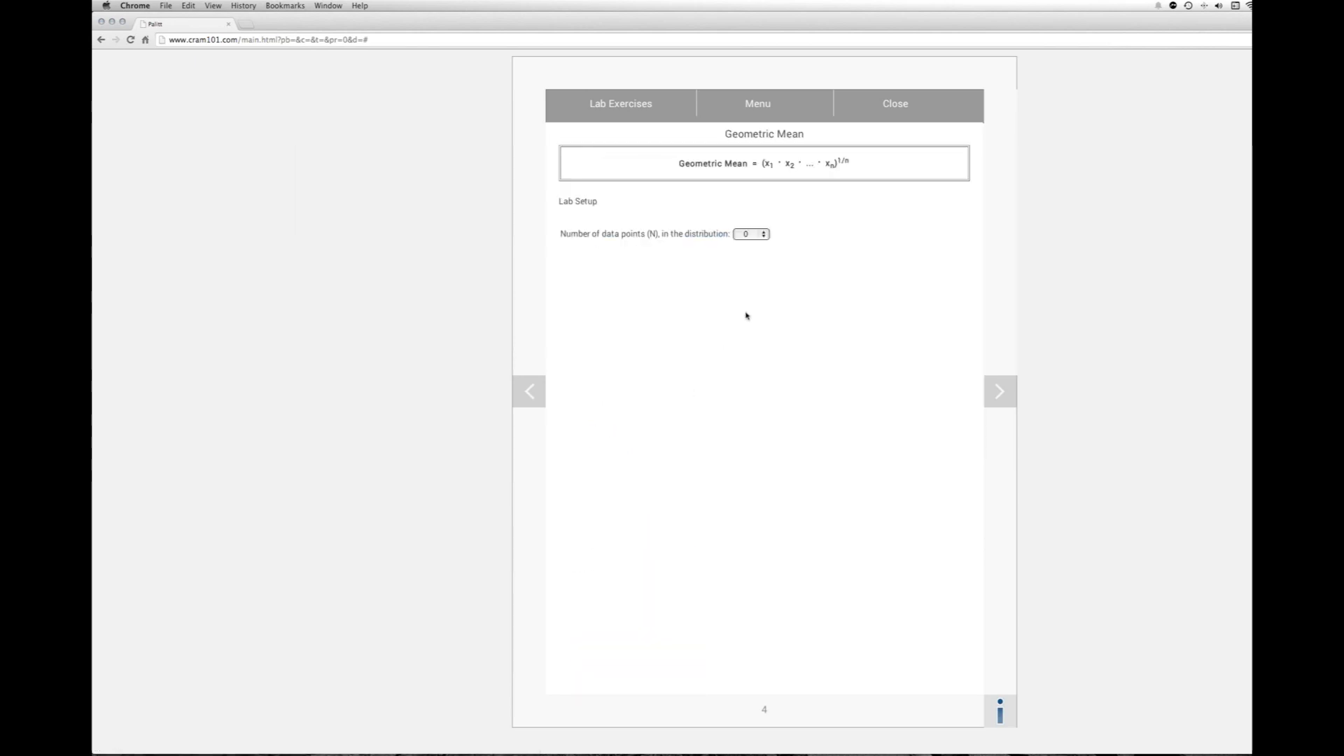
mouse_move(767, 264)
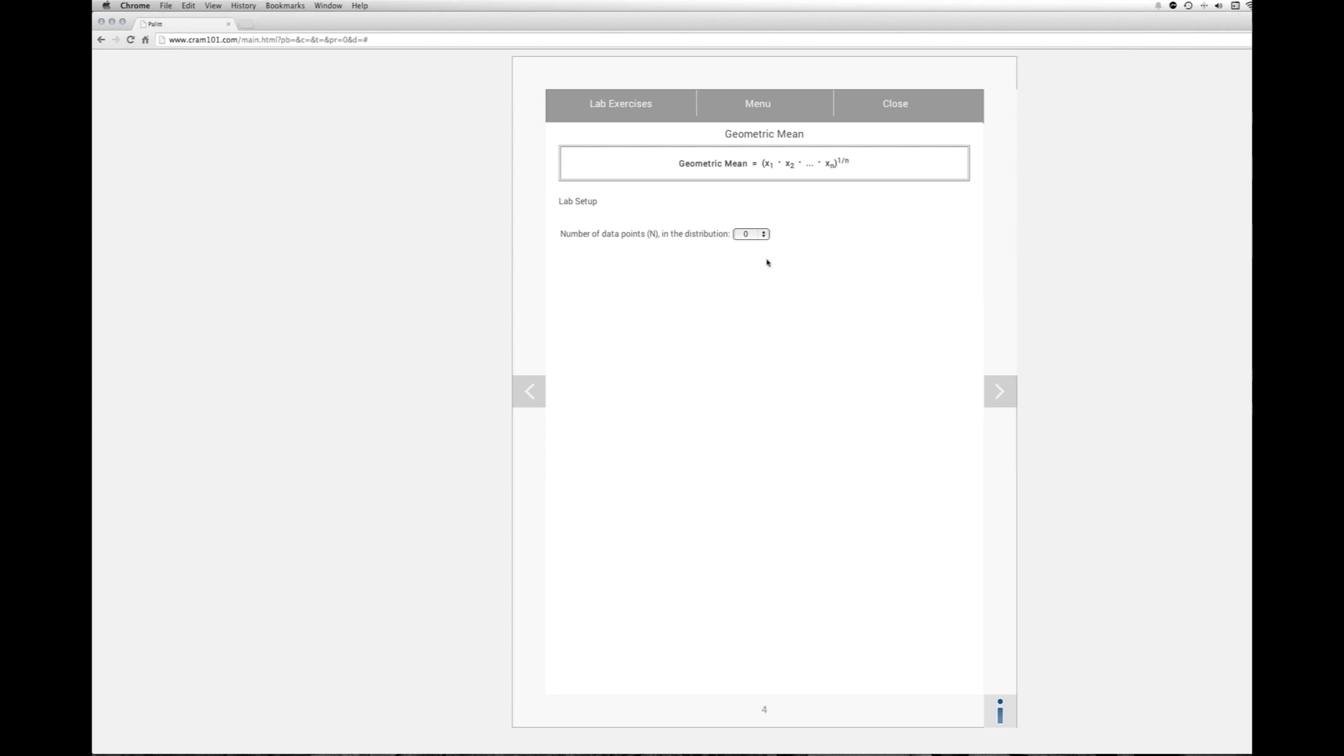
click(754, 234)
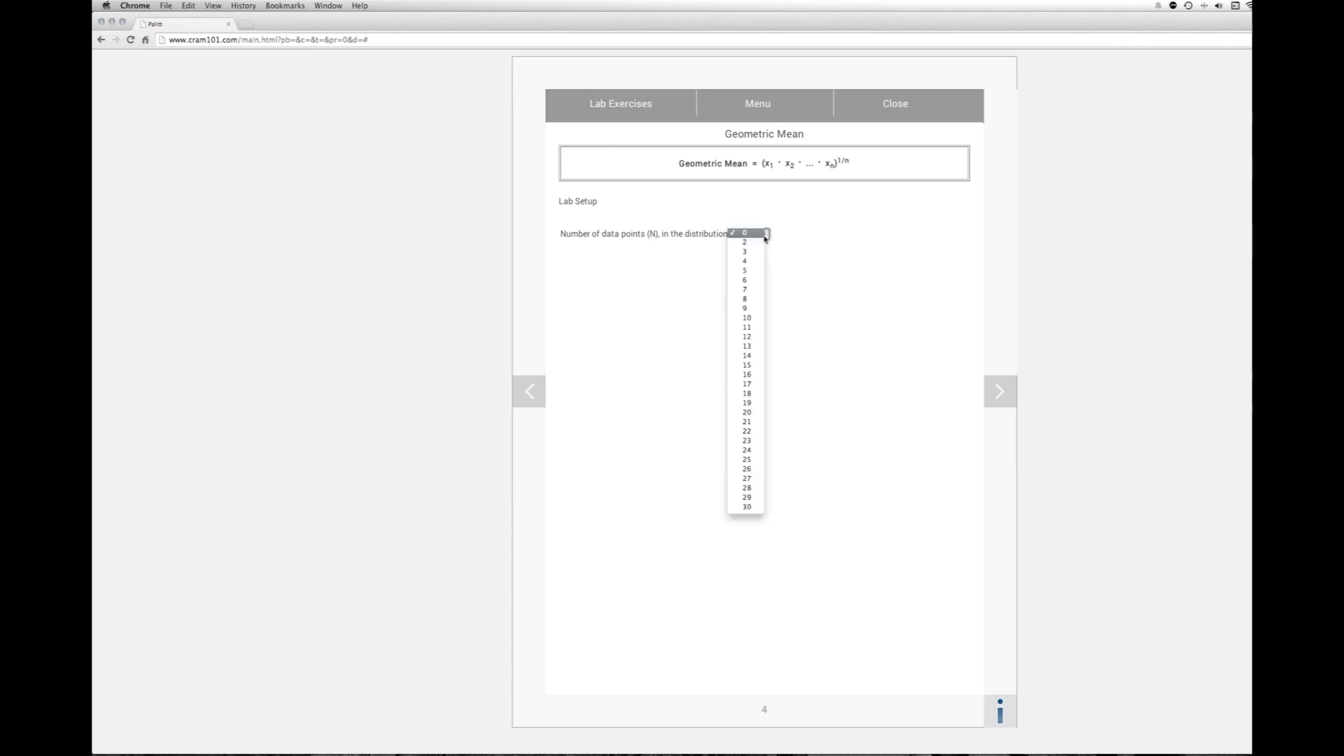
mouse_move(747, 318)
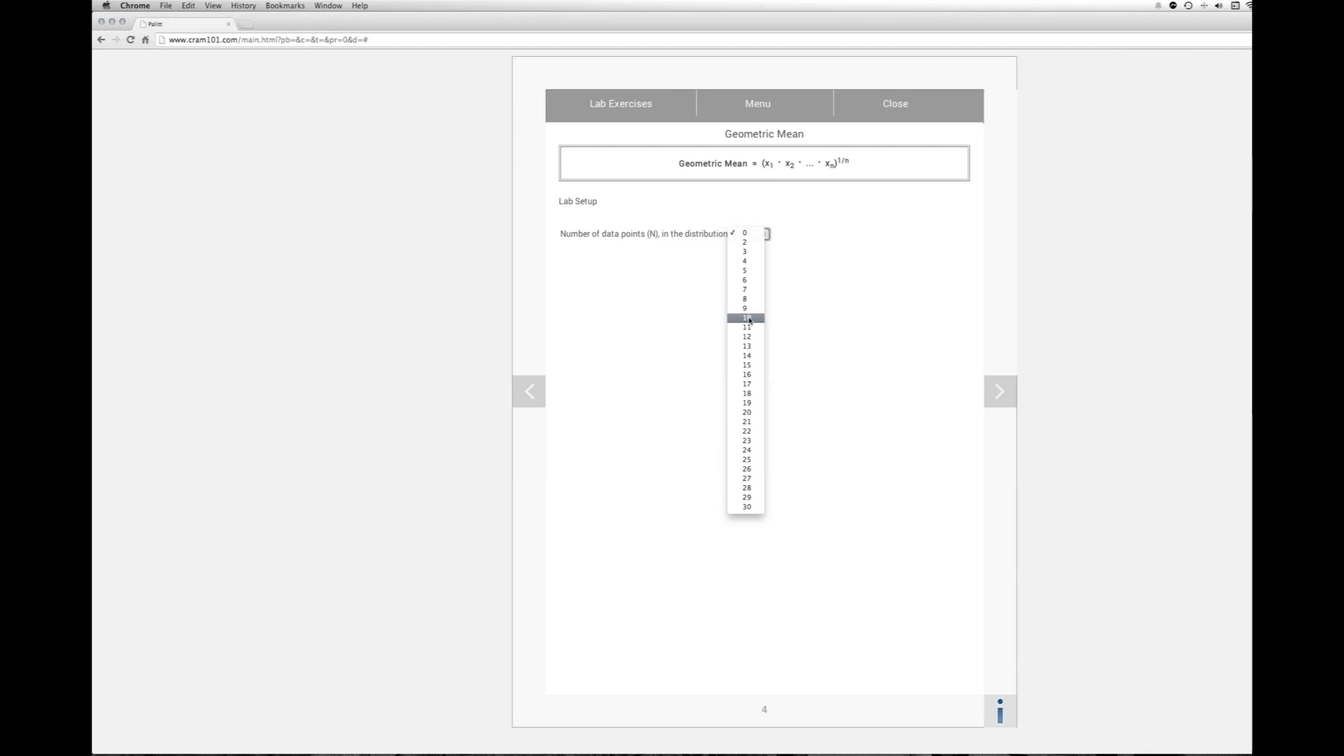
click(746, 318)
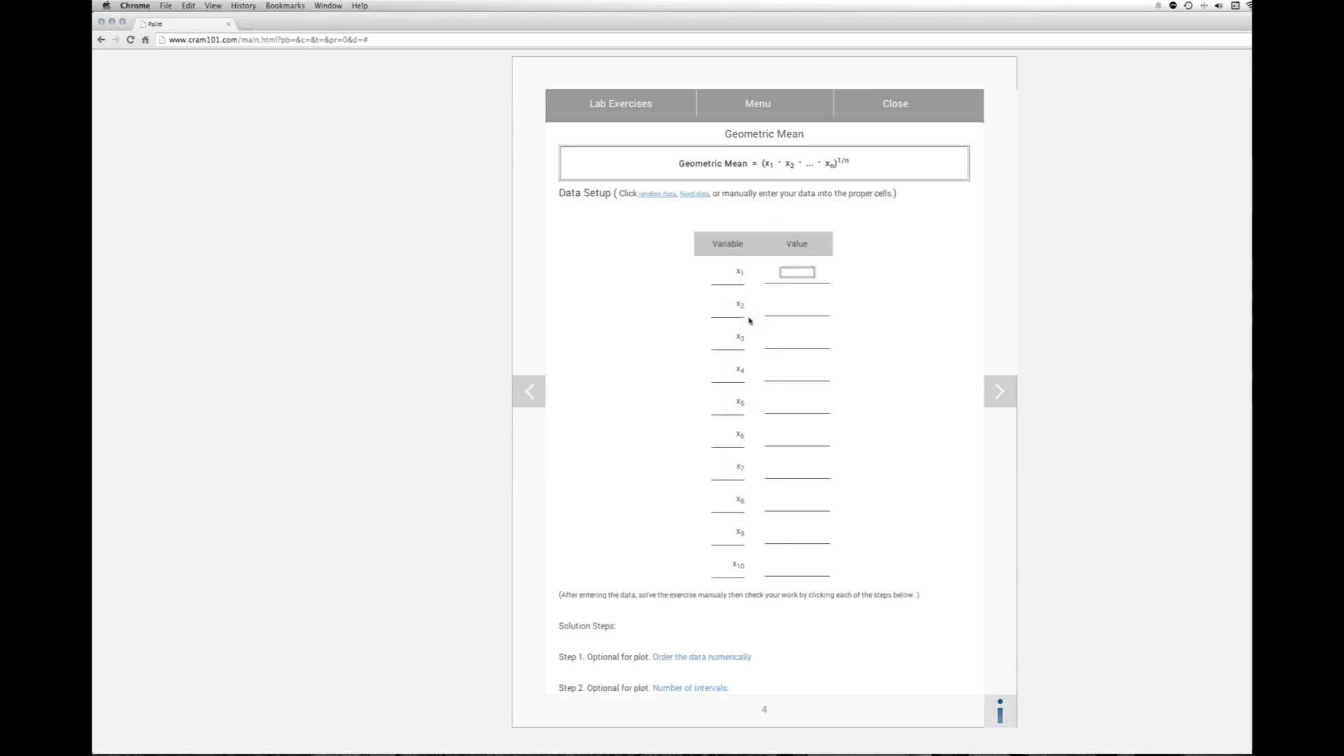
mouse_move(655, 201)
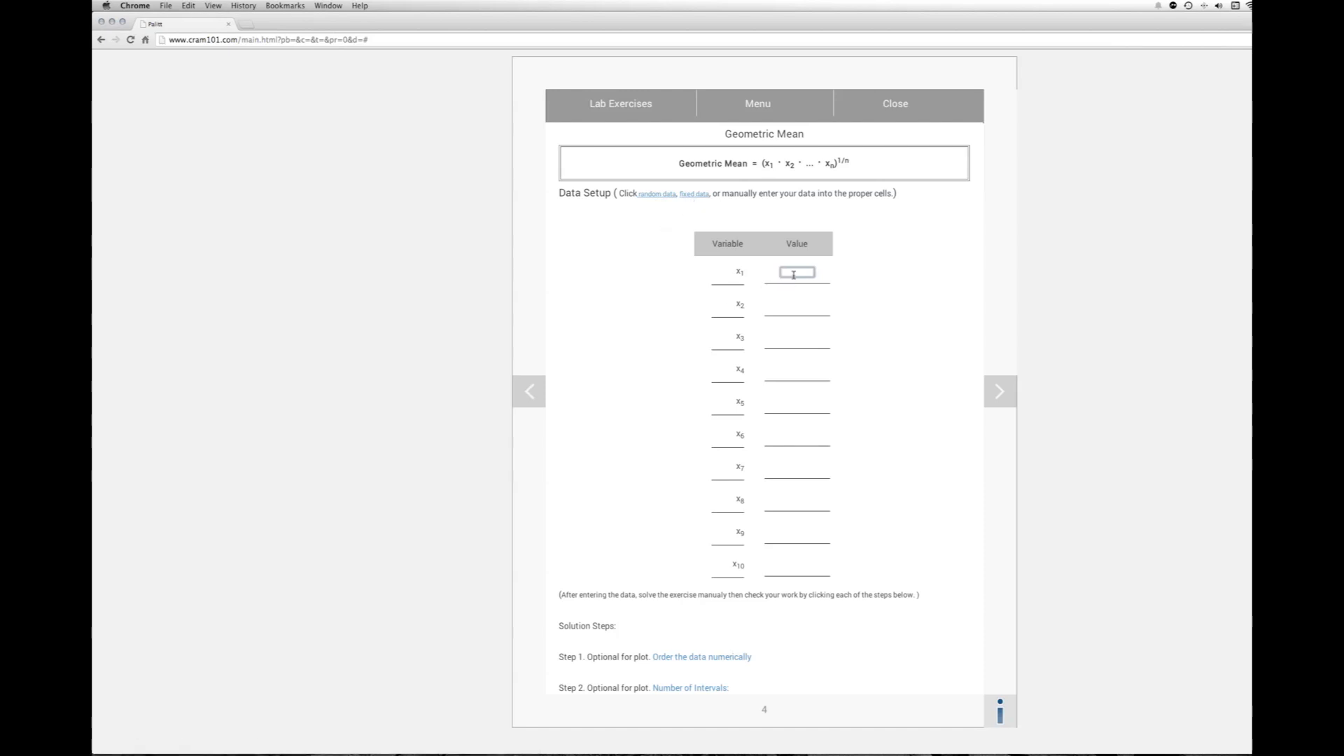
Step: Enter the data values 69, 64, 50, 8 and 58 into the x1–x10 Value cells
text(69)
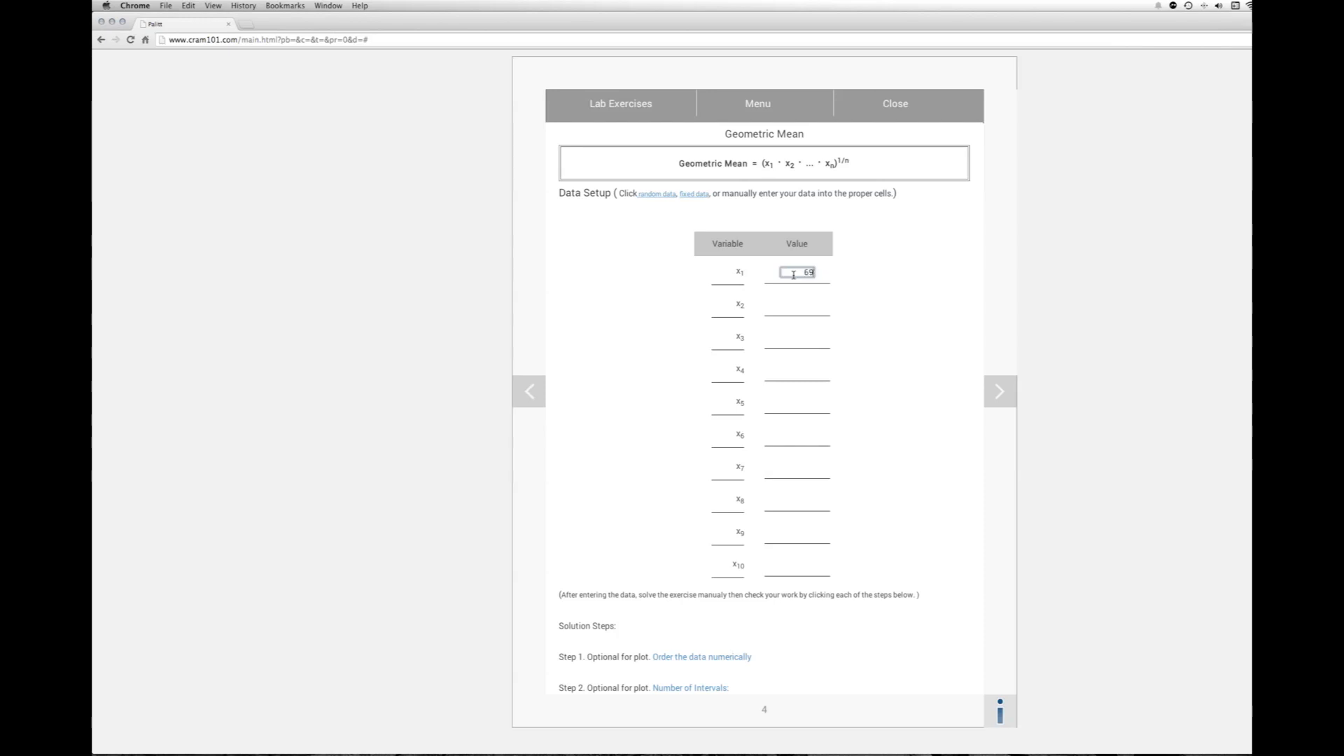
click(795, 304)
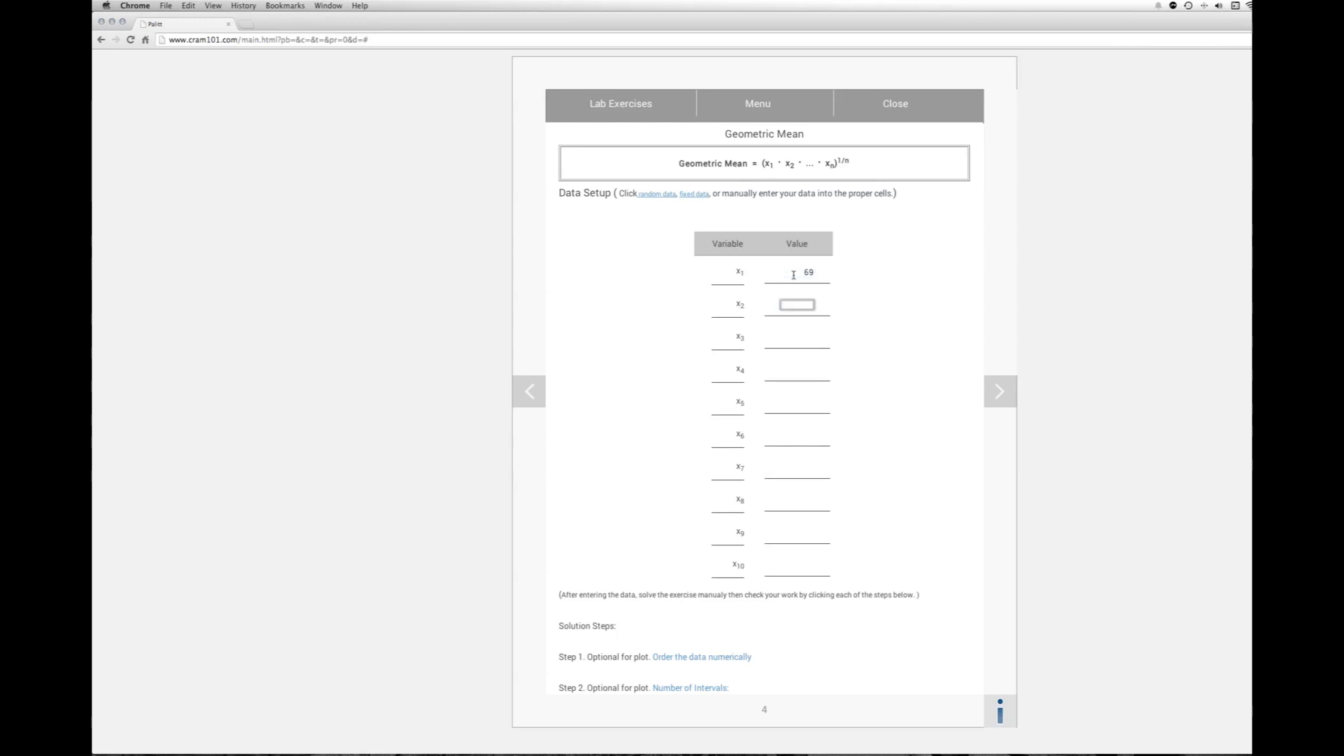
text(64)
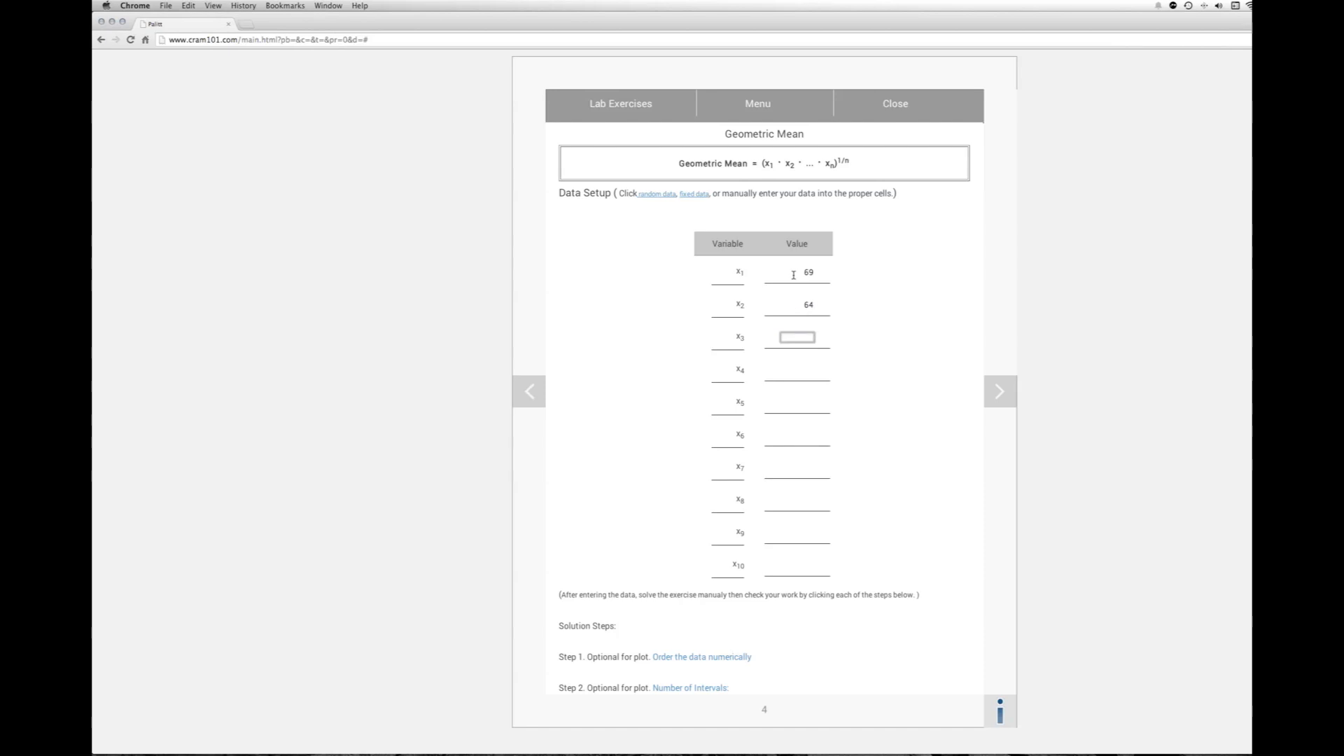
text(50)
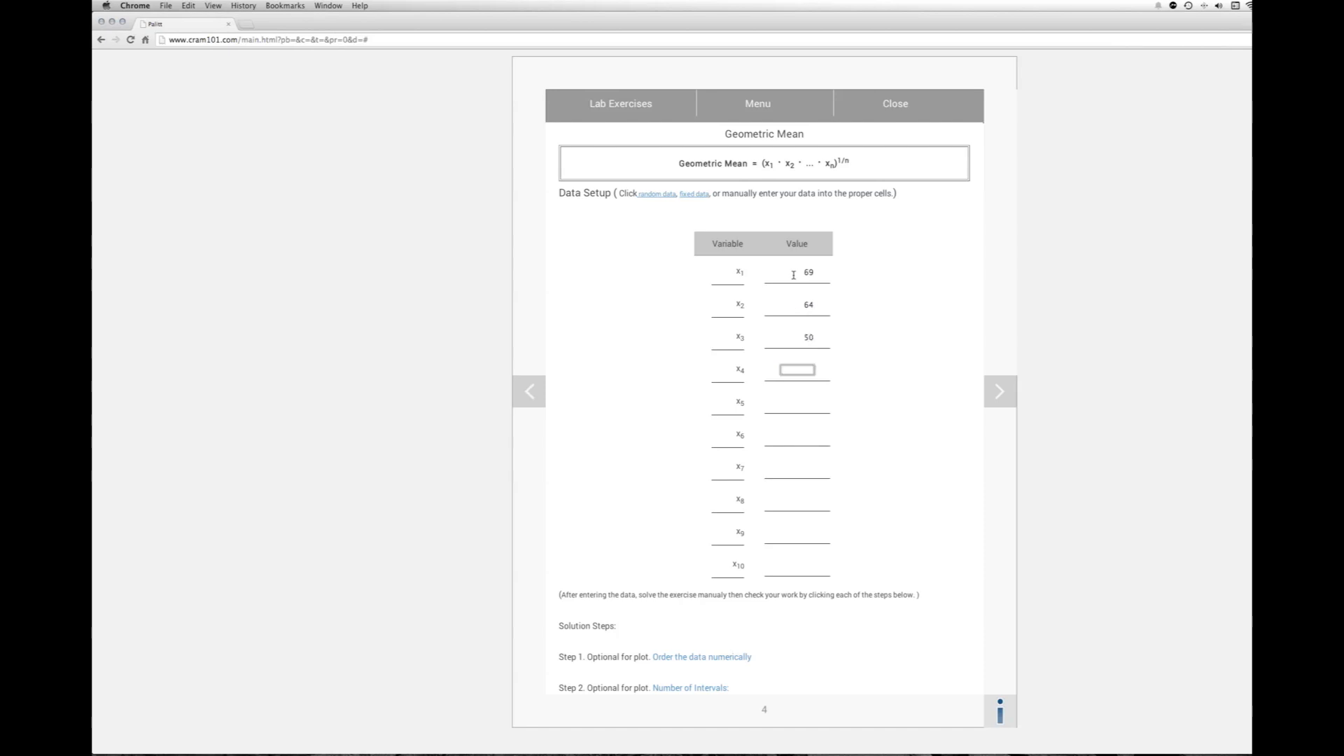
text(8)
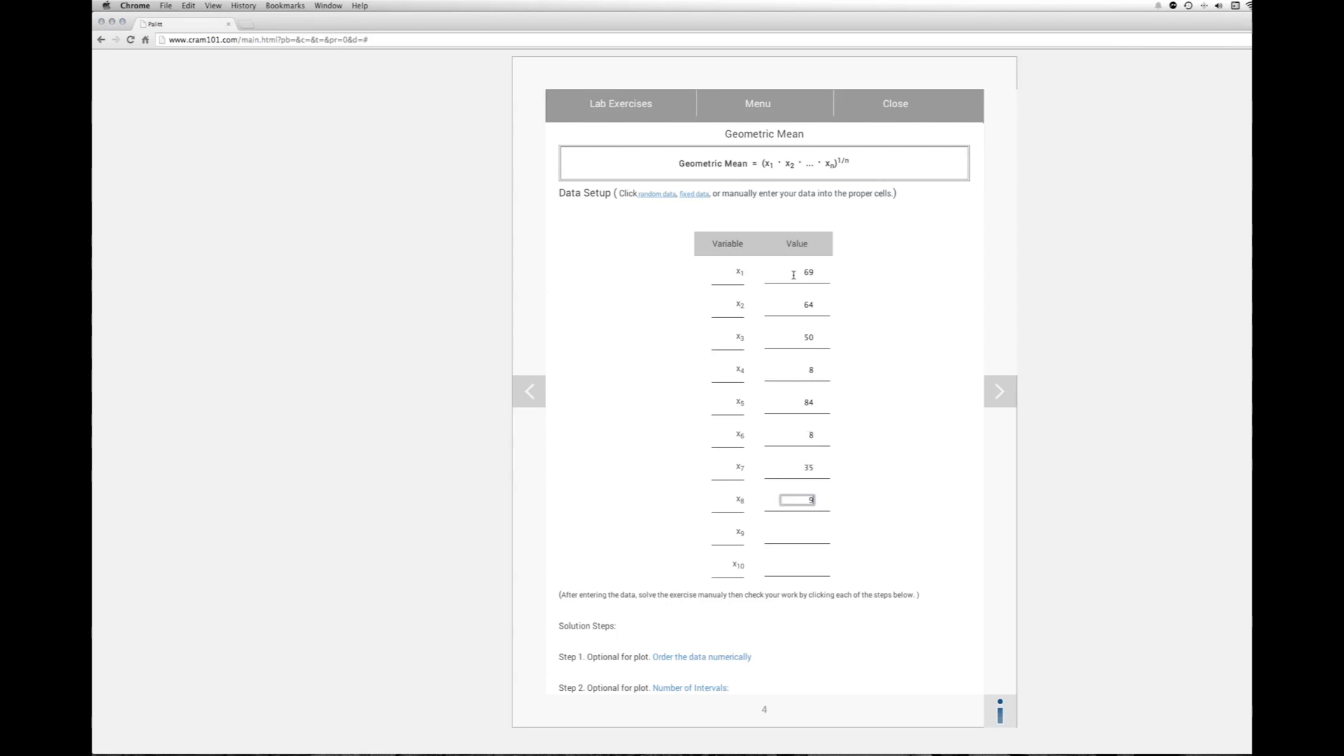
text(58)
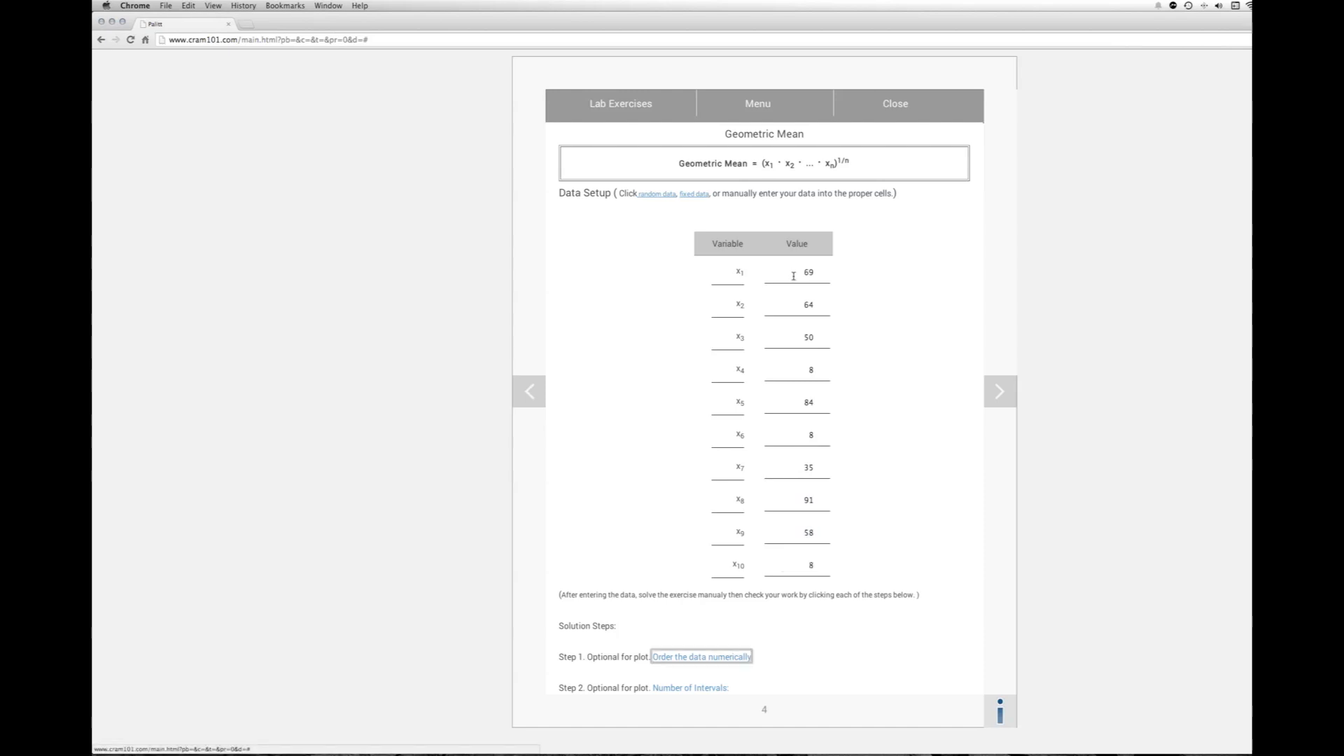
mouse_move(882, 434)
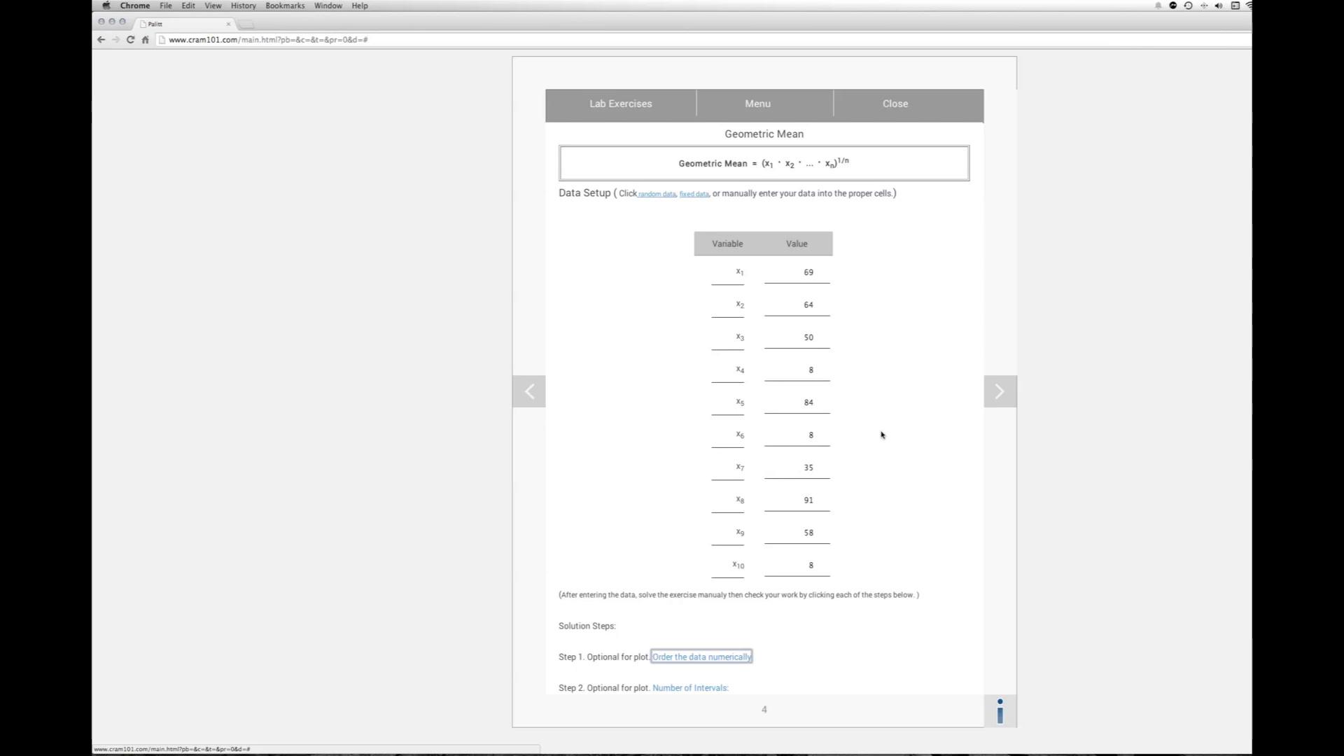
Step: Order the ten values numerically in Step 1: 8, 8, 8, 35, 50, 58, 64, 69, 84, 91
scroll(down, 3)
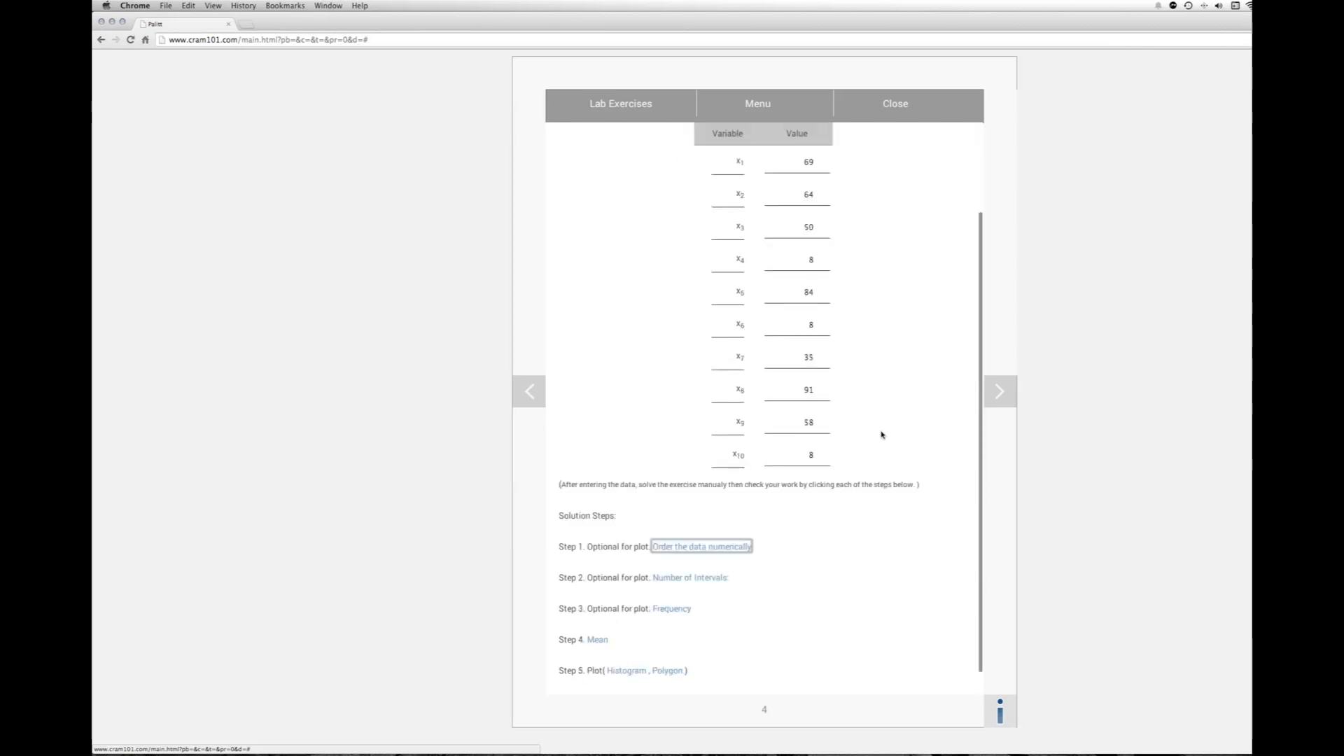
scroll(down, 3)
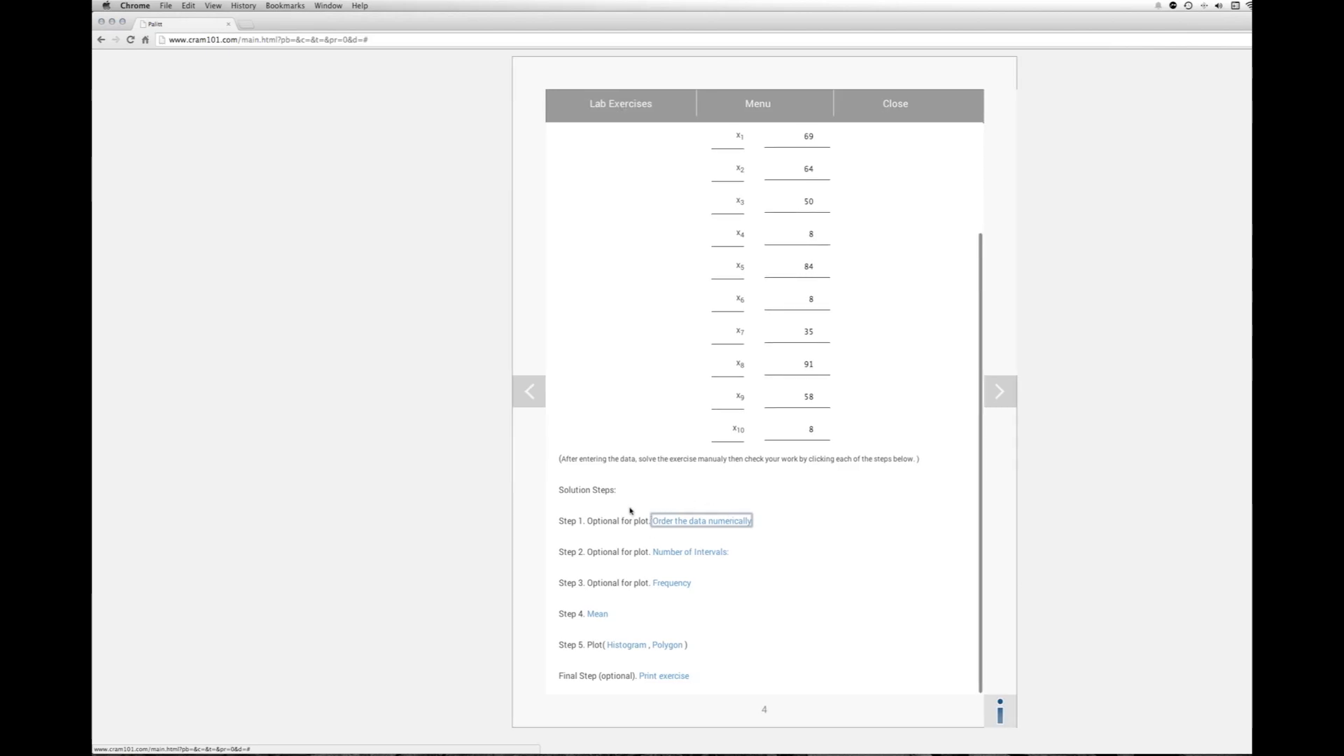
mouse_move(749, 591)
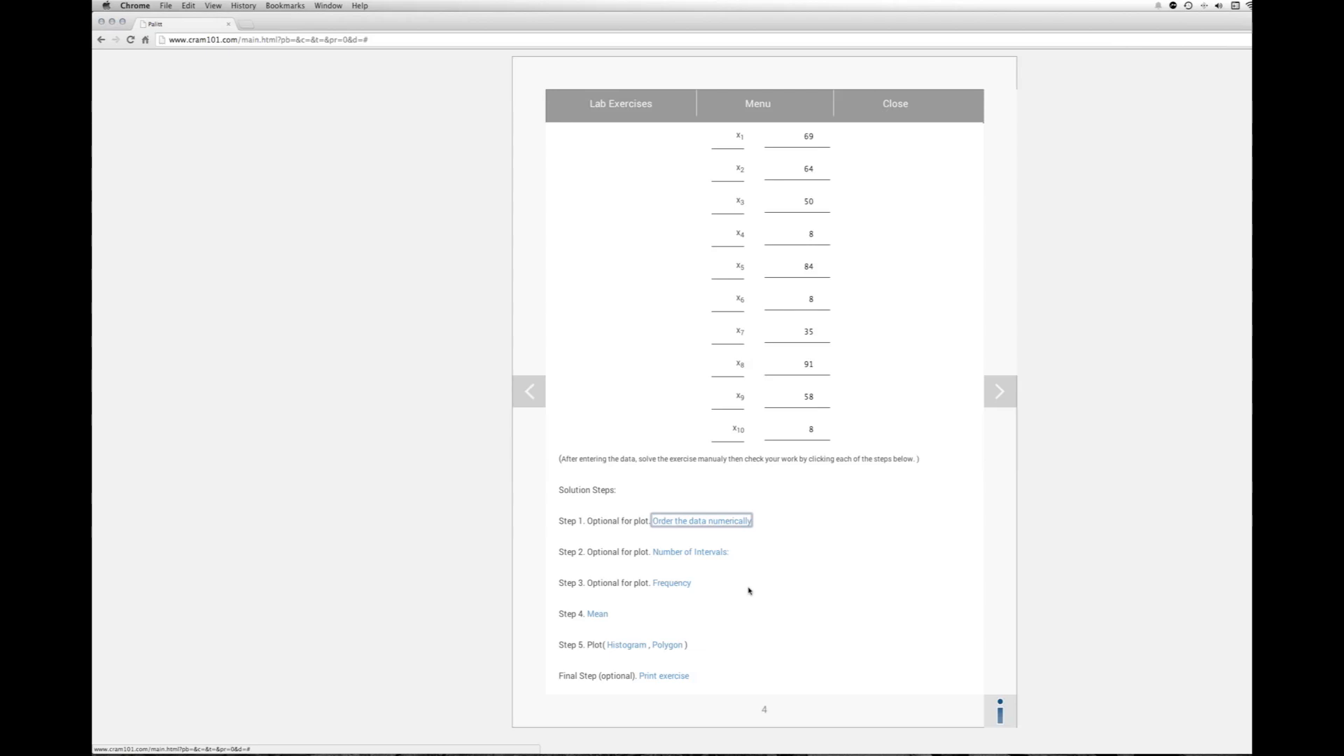
mouse_move(748, 582)
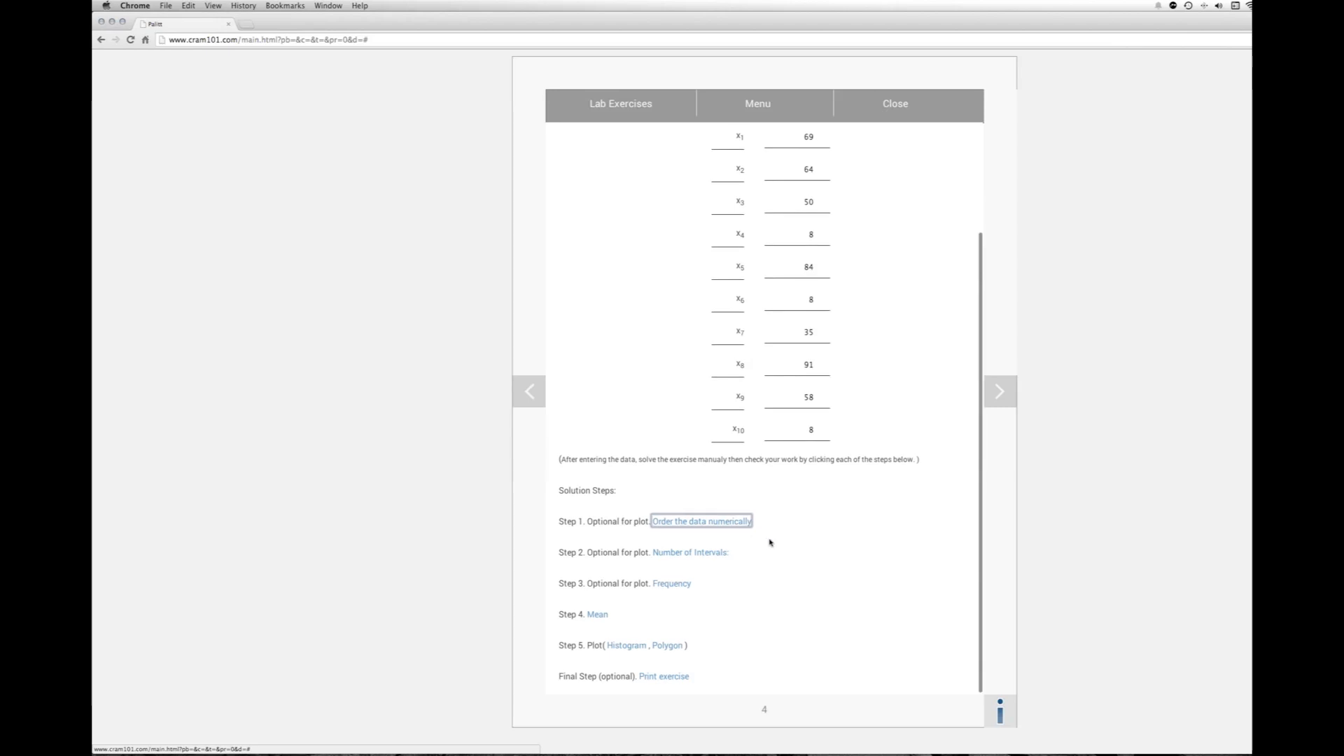
click(700, 521)
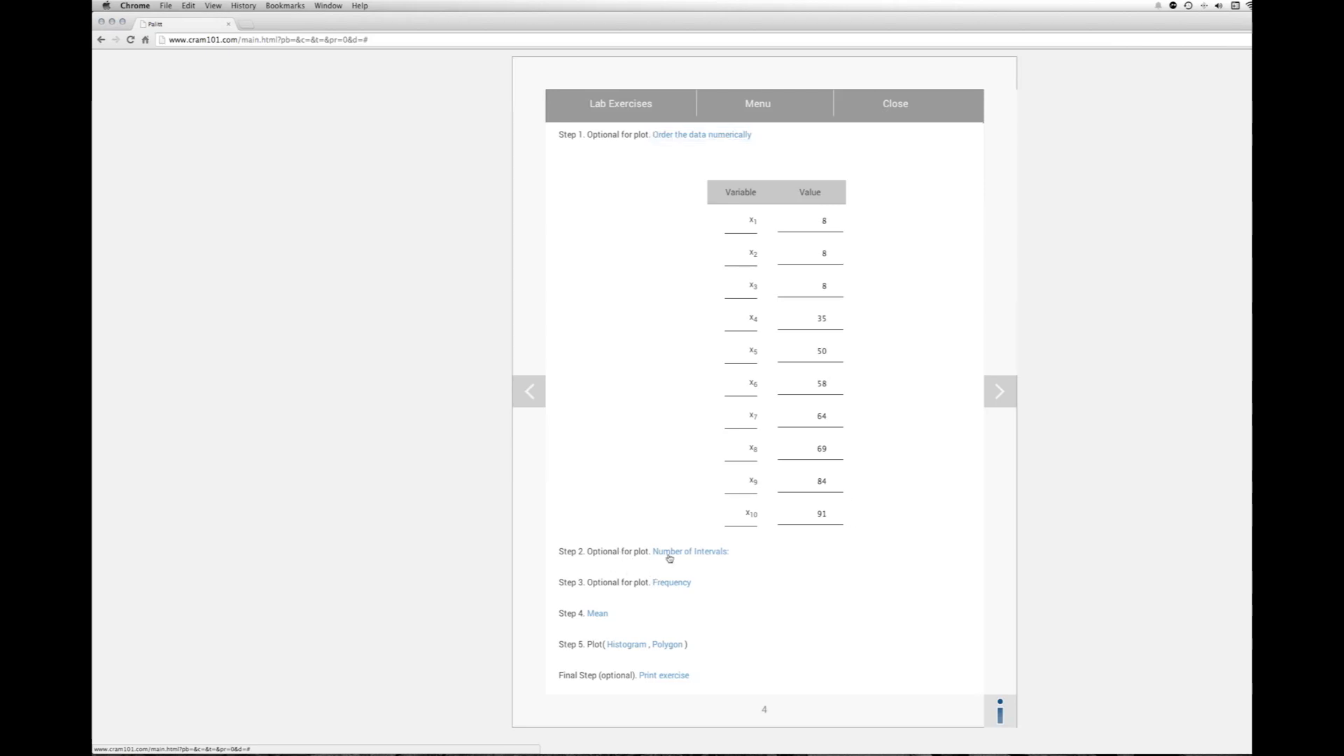
Step: Choose 5 intervals in Step 2, revealing the upper limit, lower limit and range fields
click(694, 552)
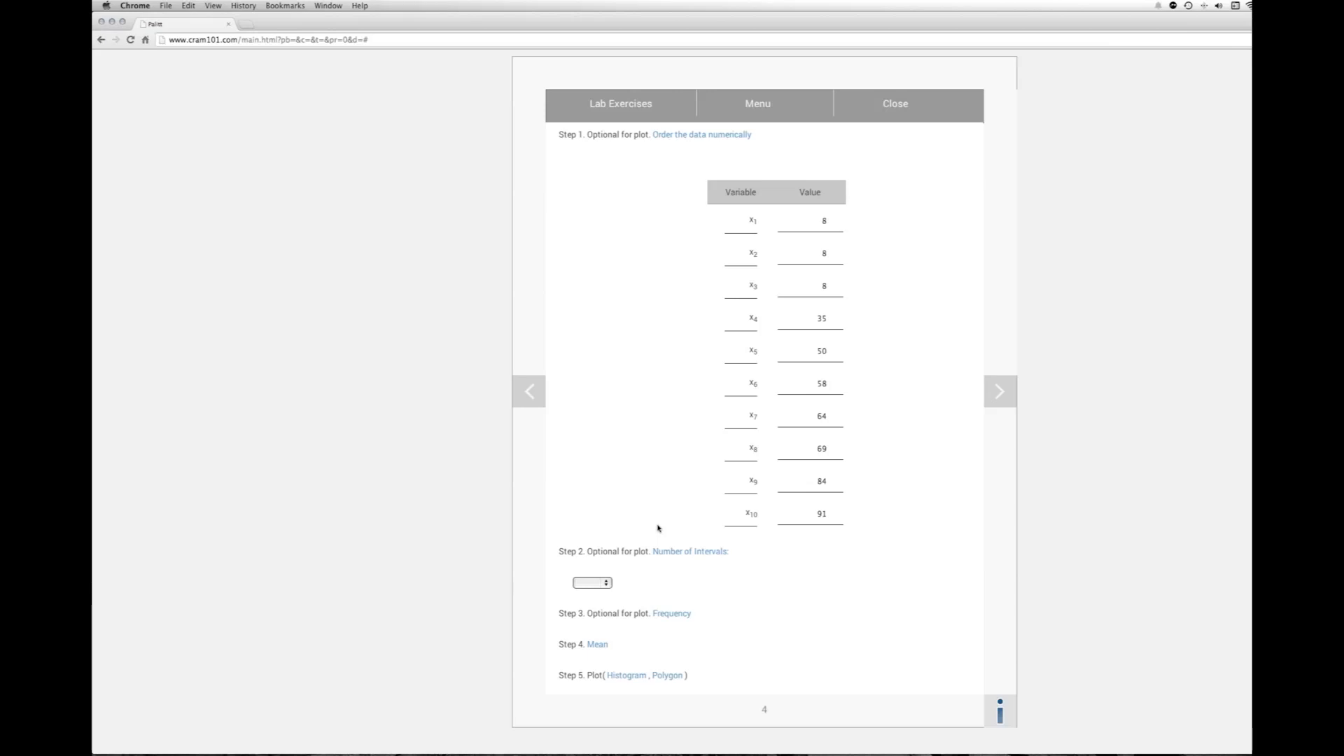
click(592, 583)
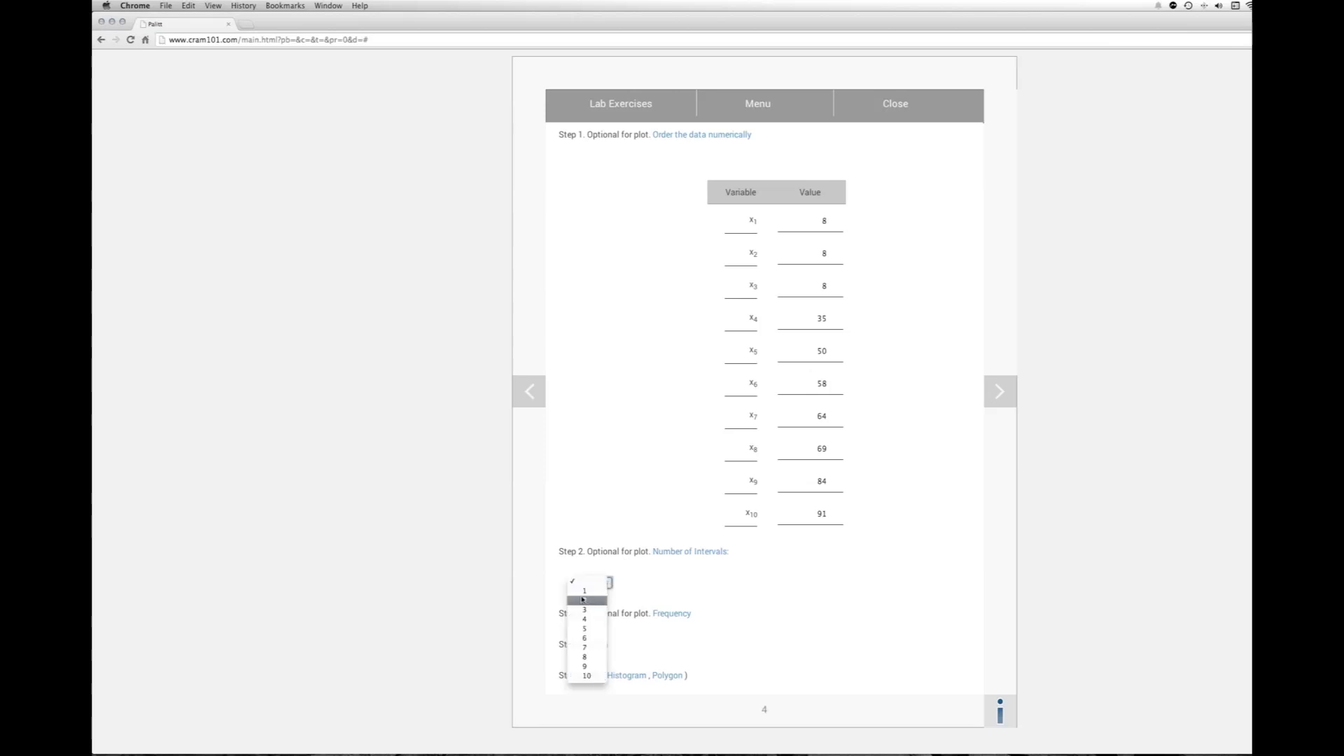
click(588, 624)
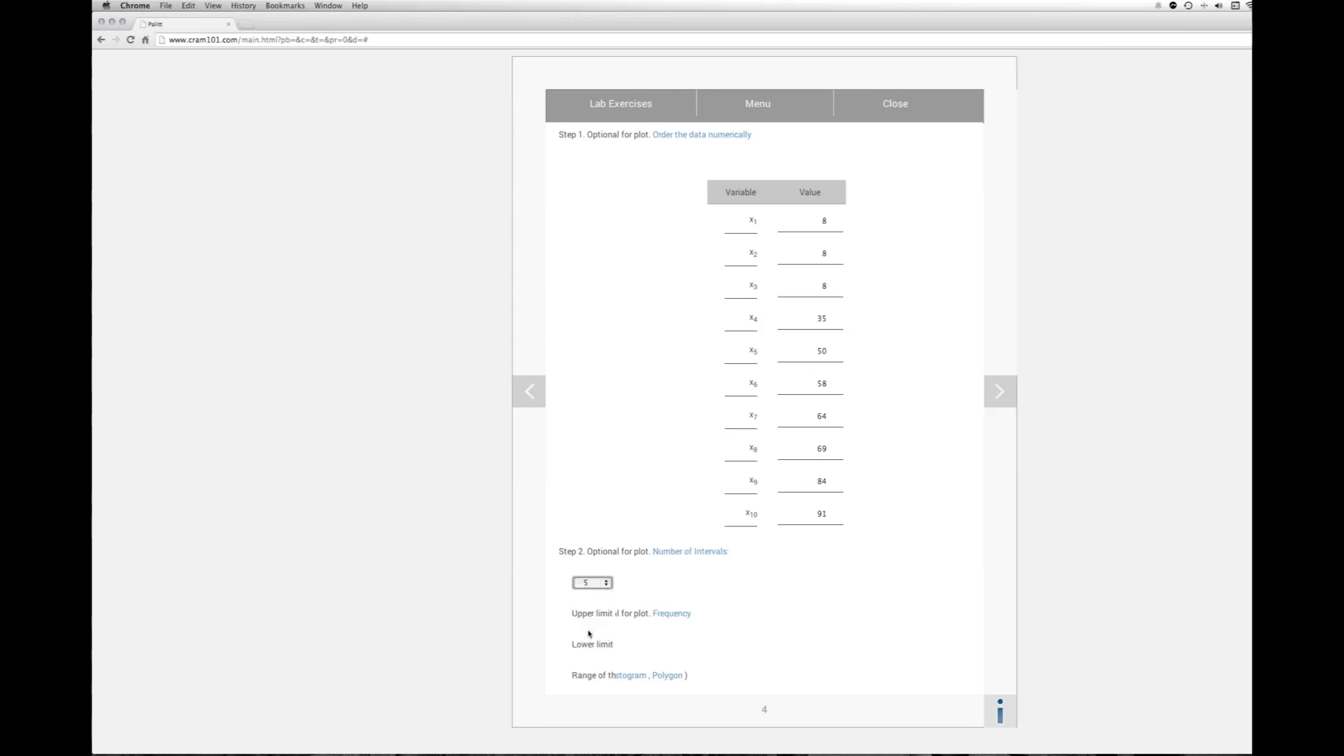
Step: Scroll through the interval table: limits 91 and 8, range 83, size 17, rows from 7.5 to 92.5
scroll(down, 3)
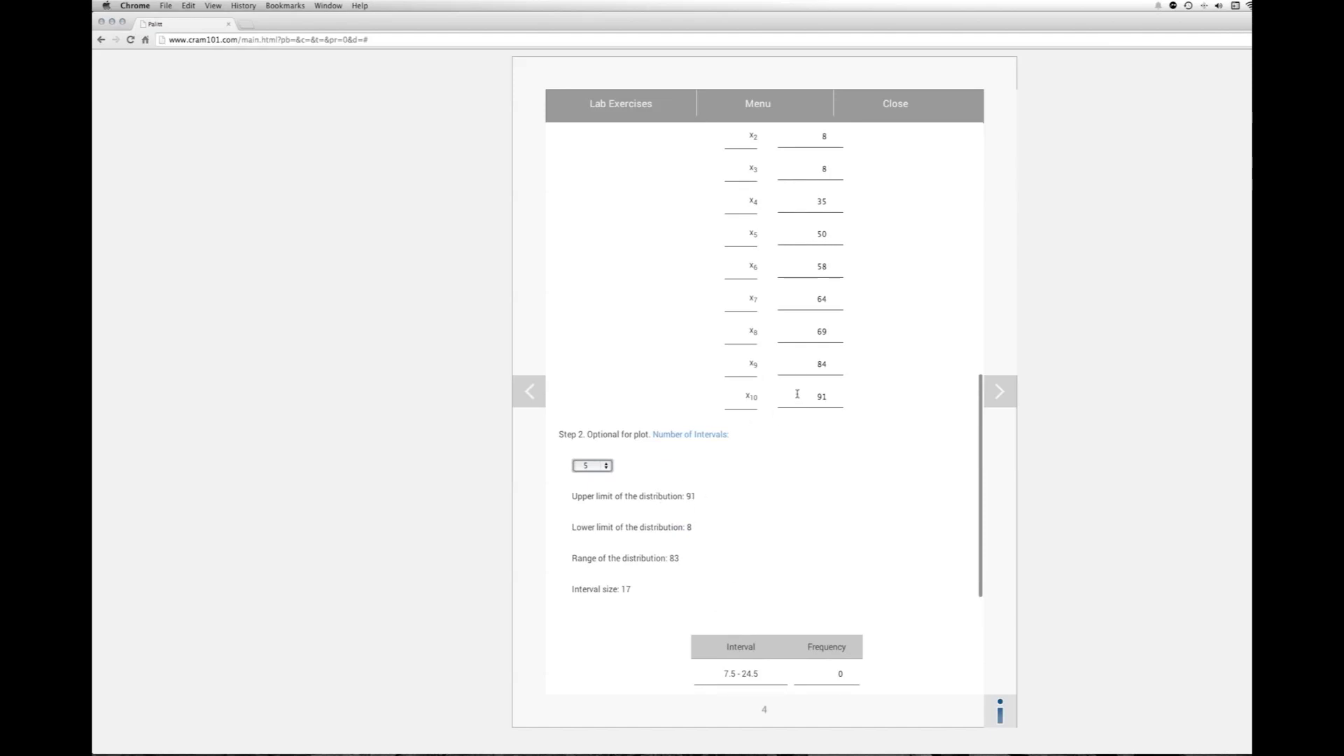
mouse_move(771, 509)
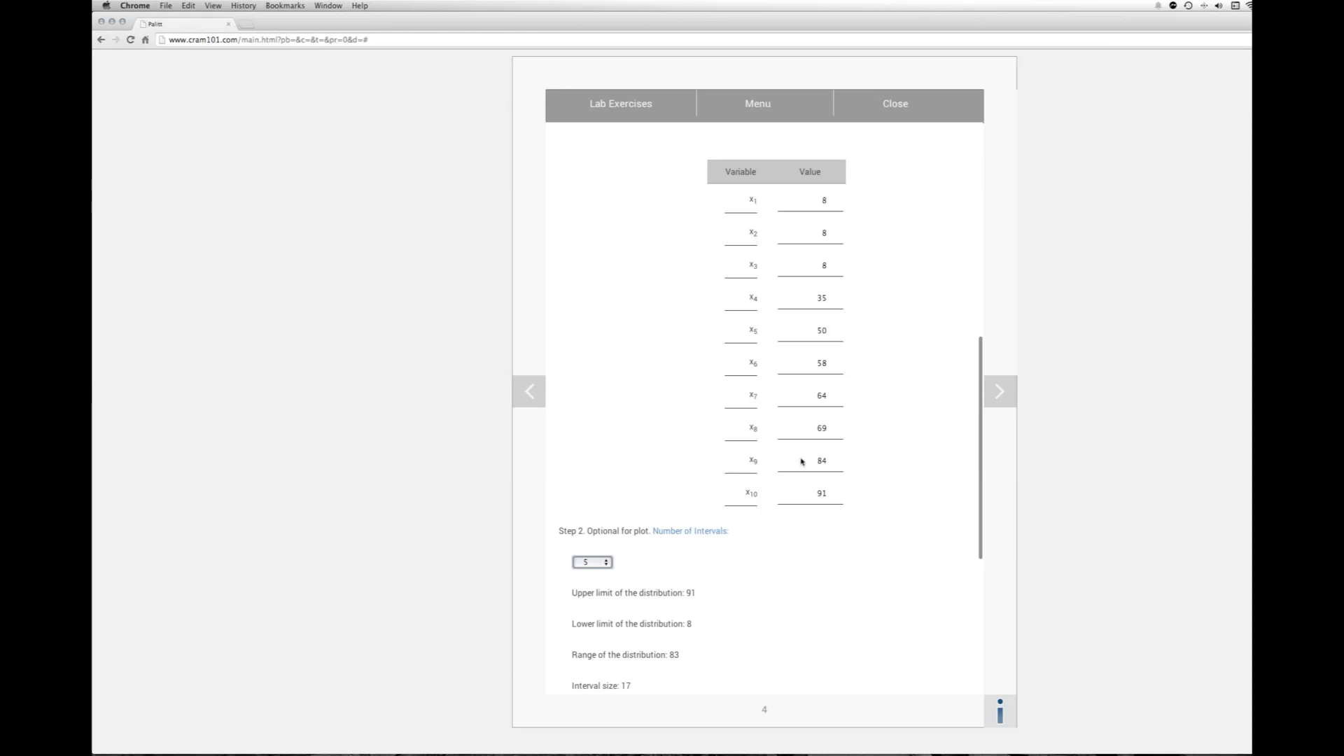
scroll(down, 3)
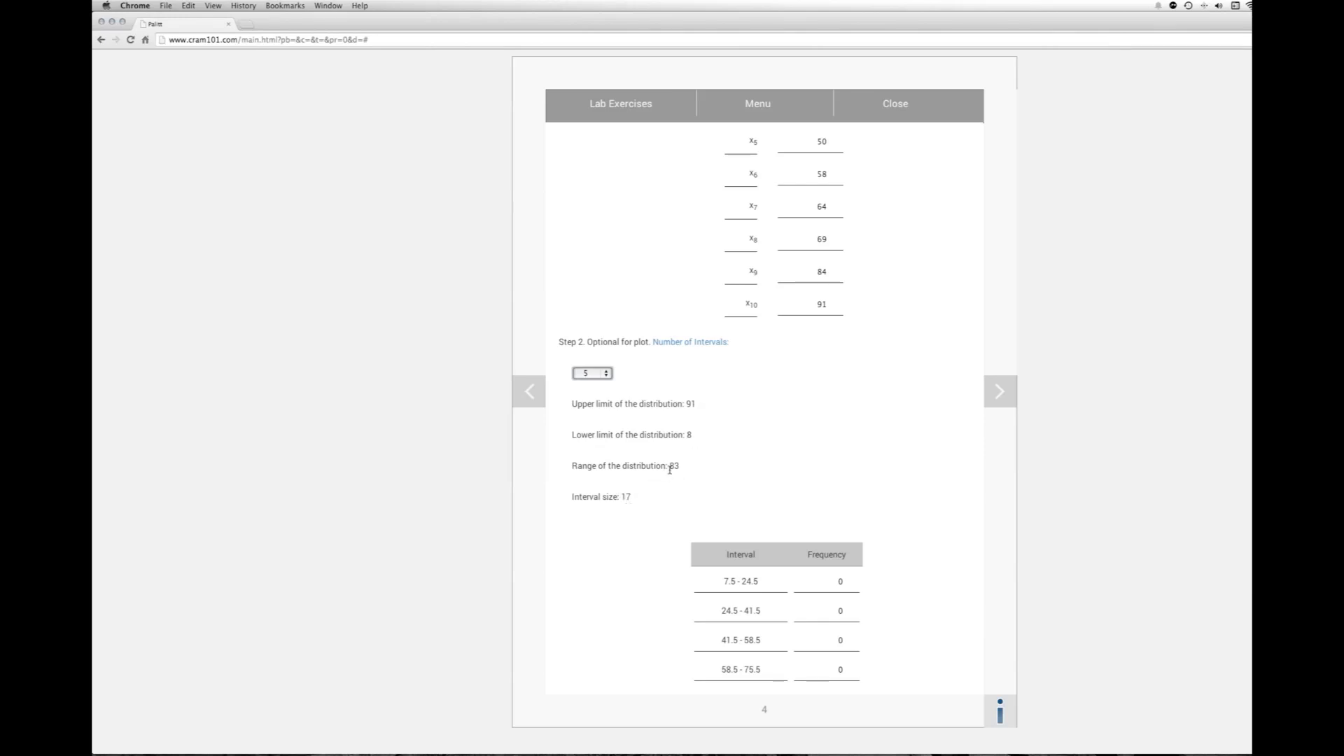
mouse_move(621, 482)
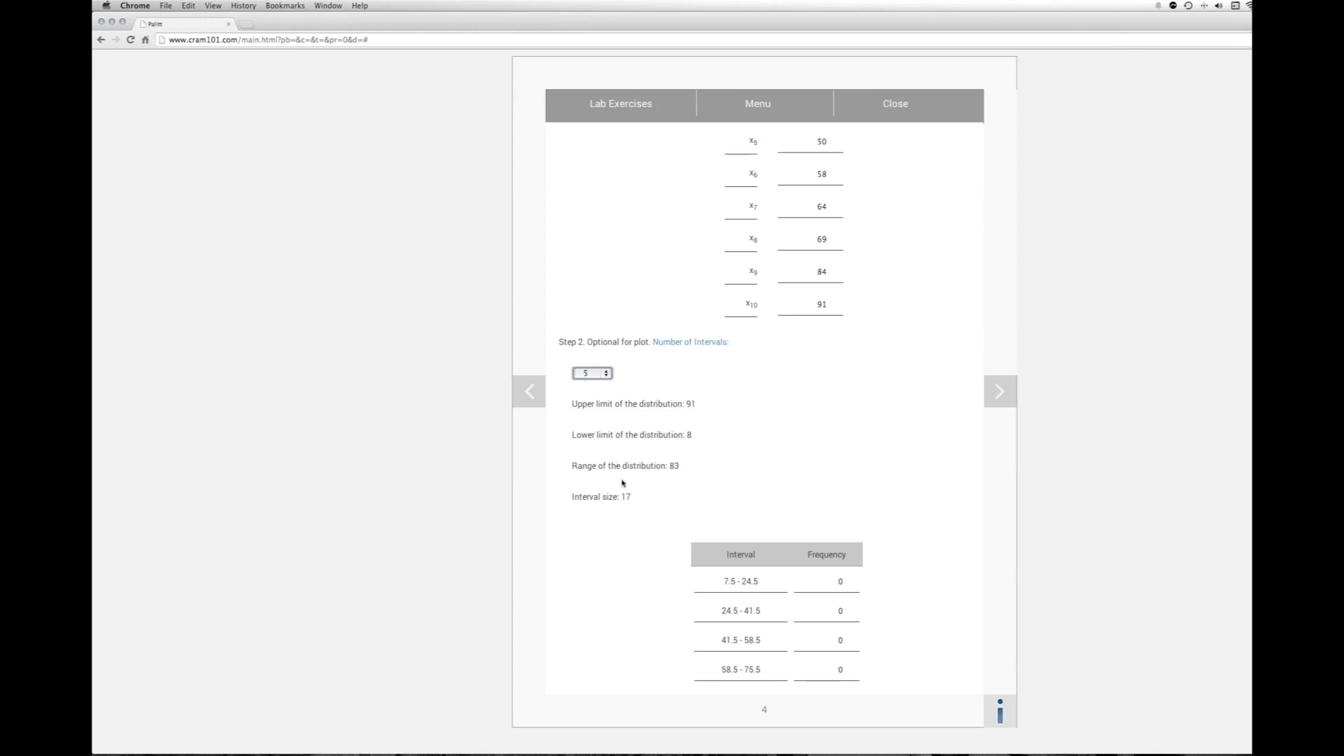
mouse_move(638, 529)
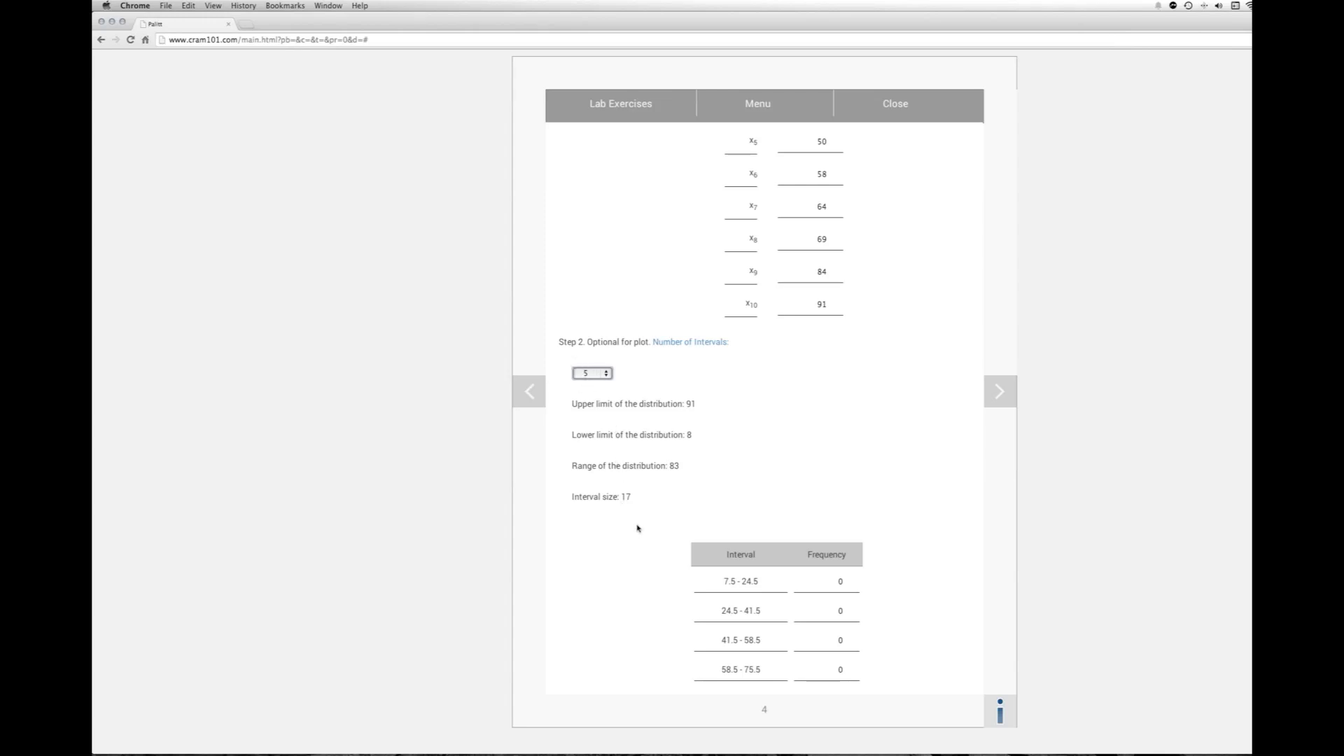
scroll(down, 3)
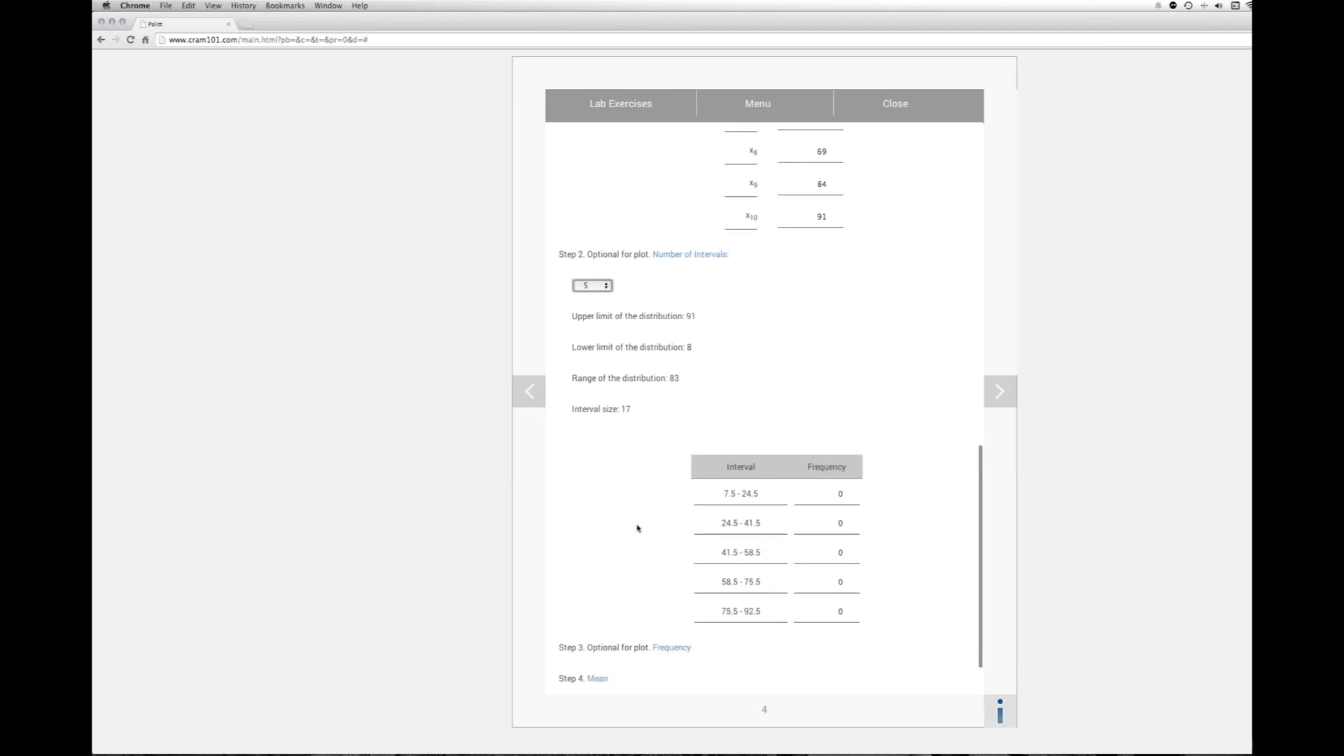
scroll(down, 3)
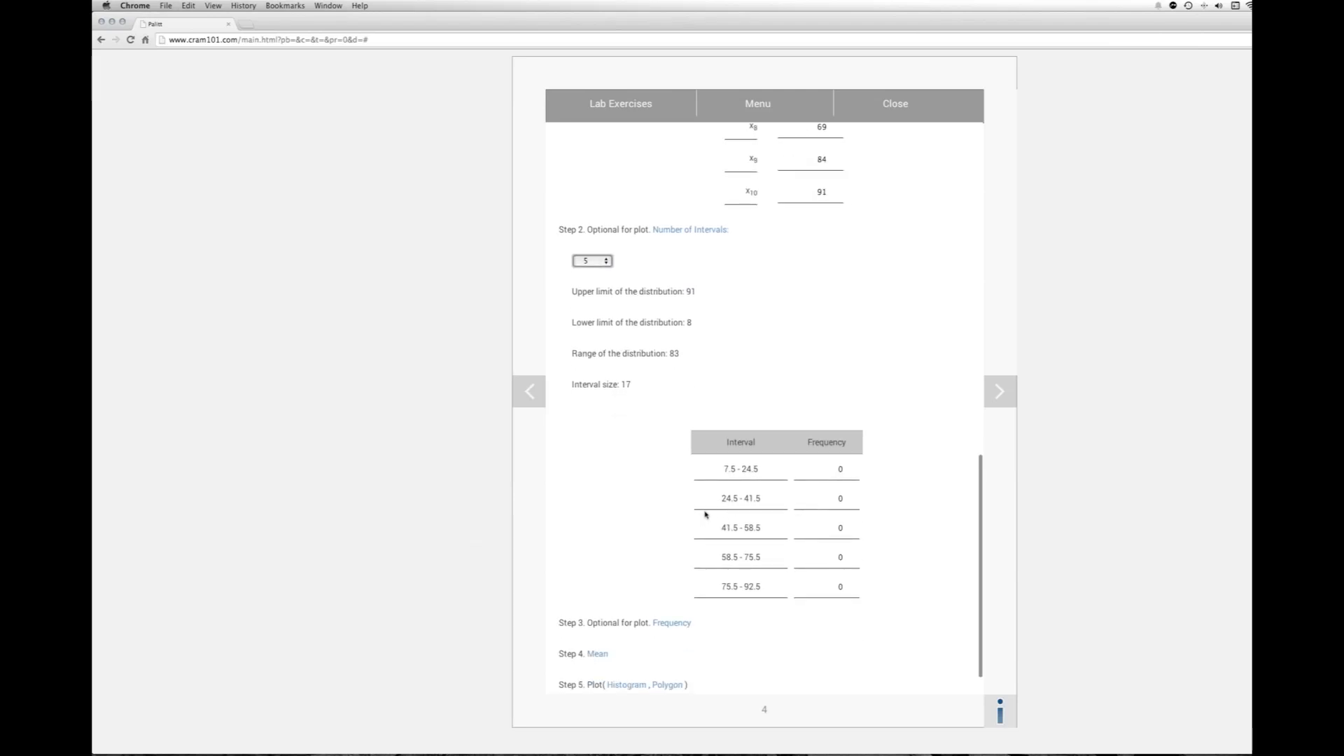
mouse_move(773, 515)
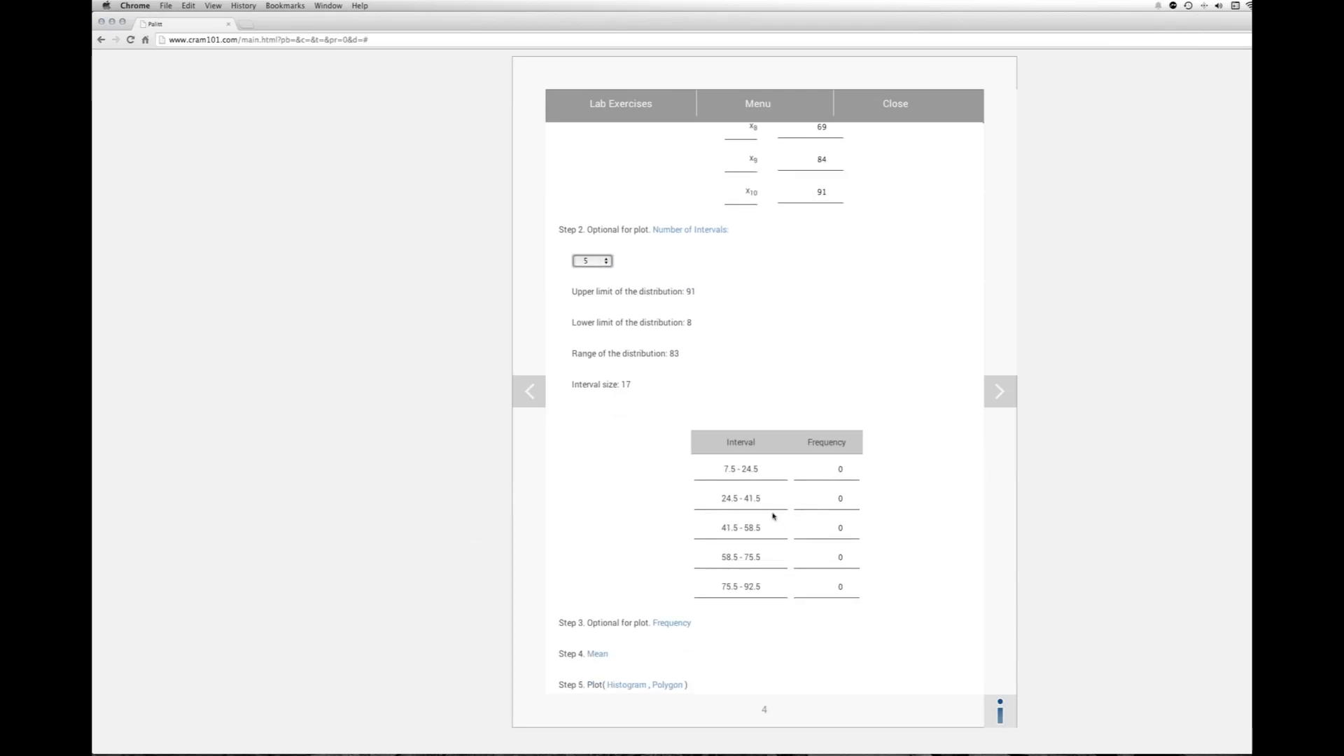
mouse_move(763, 493)
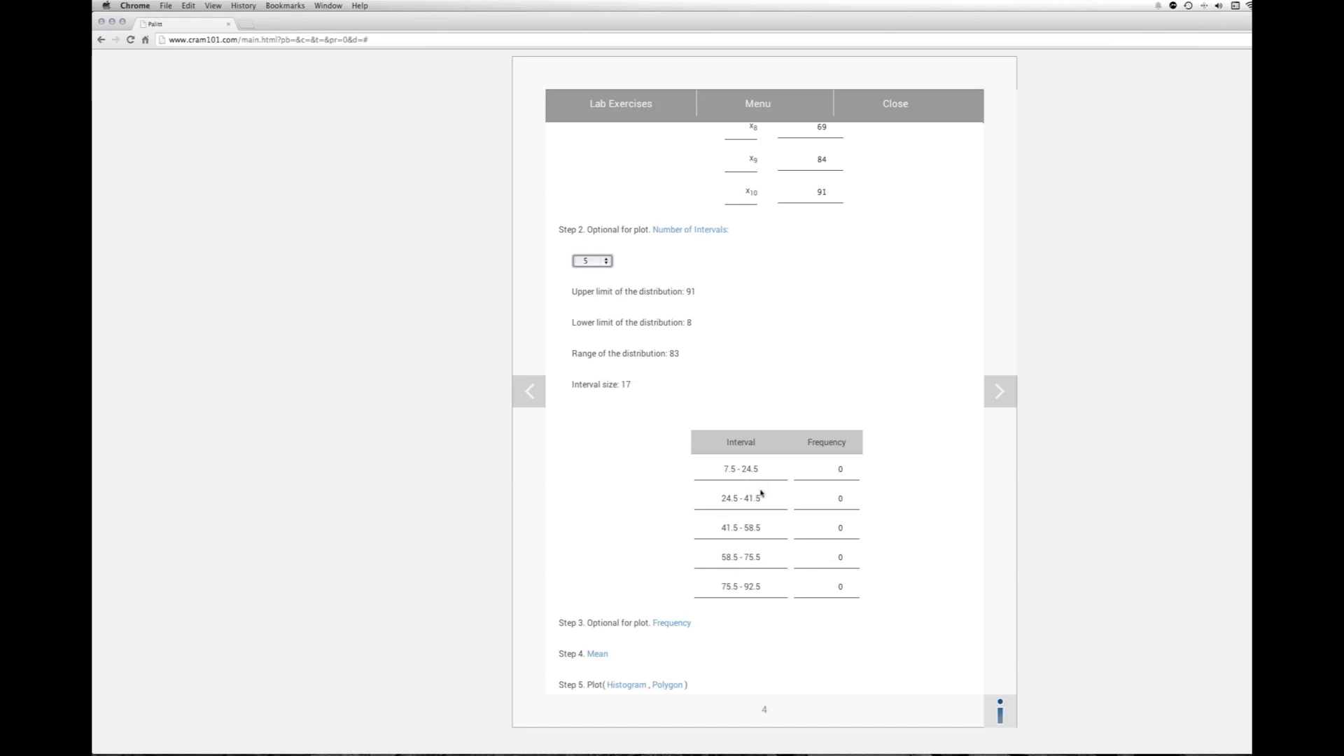
mouse_move(736, 473)
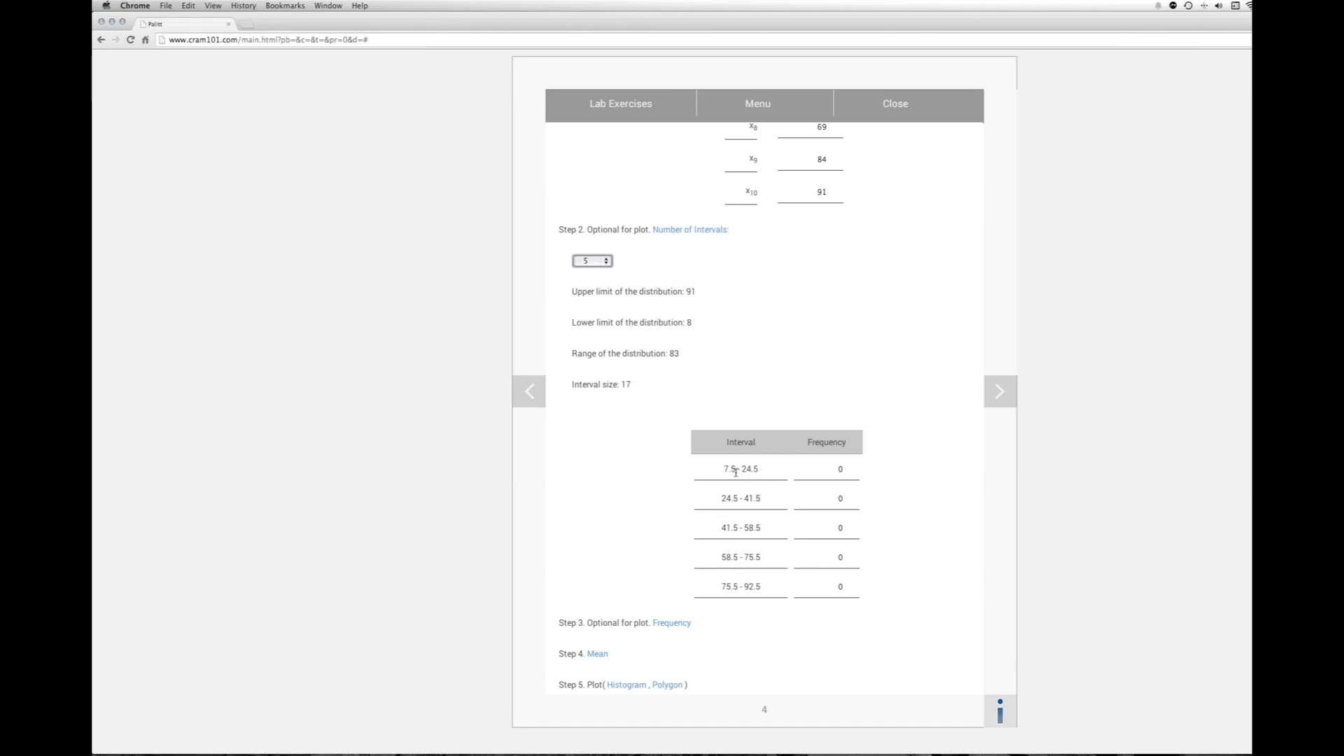
mouse_move(736, 471)
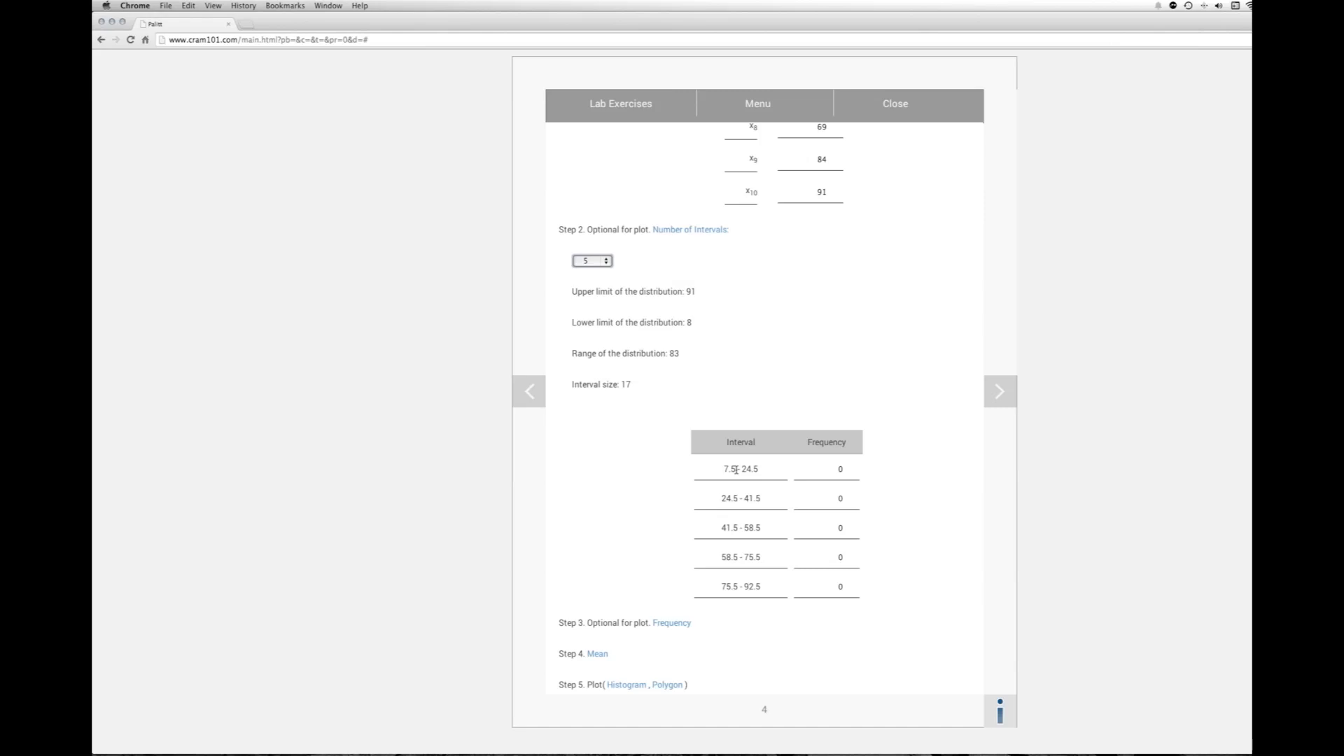
mouse_move(720, 625)
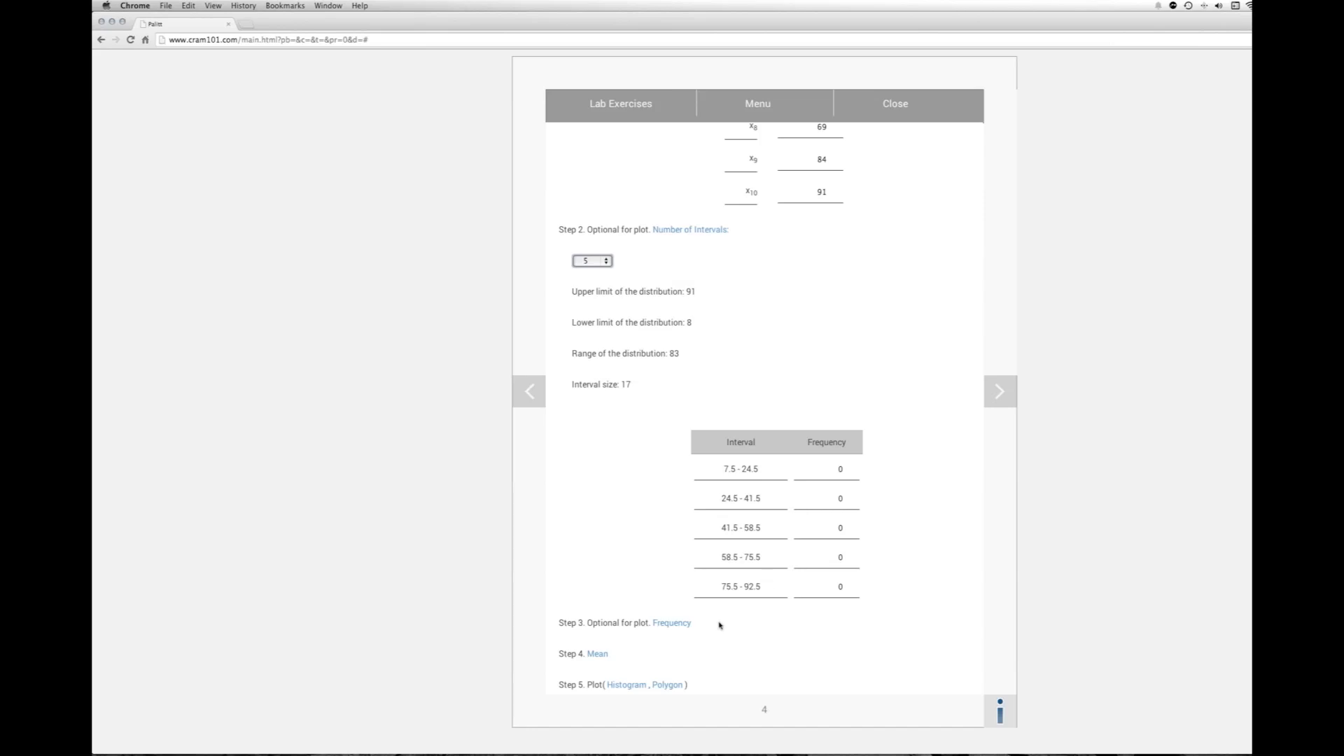
Step: Generate the Step 3 frequency table with counts 3, 1, 2, 2, 2 for the five intervals
click(672, 621)
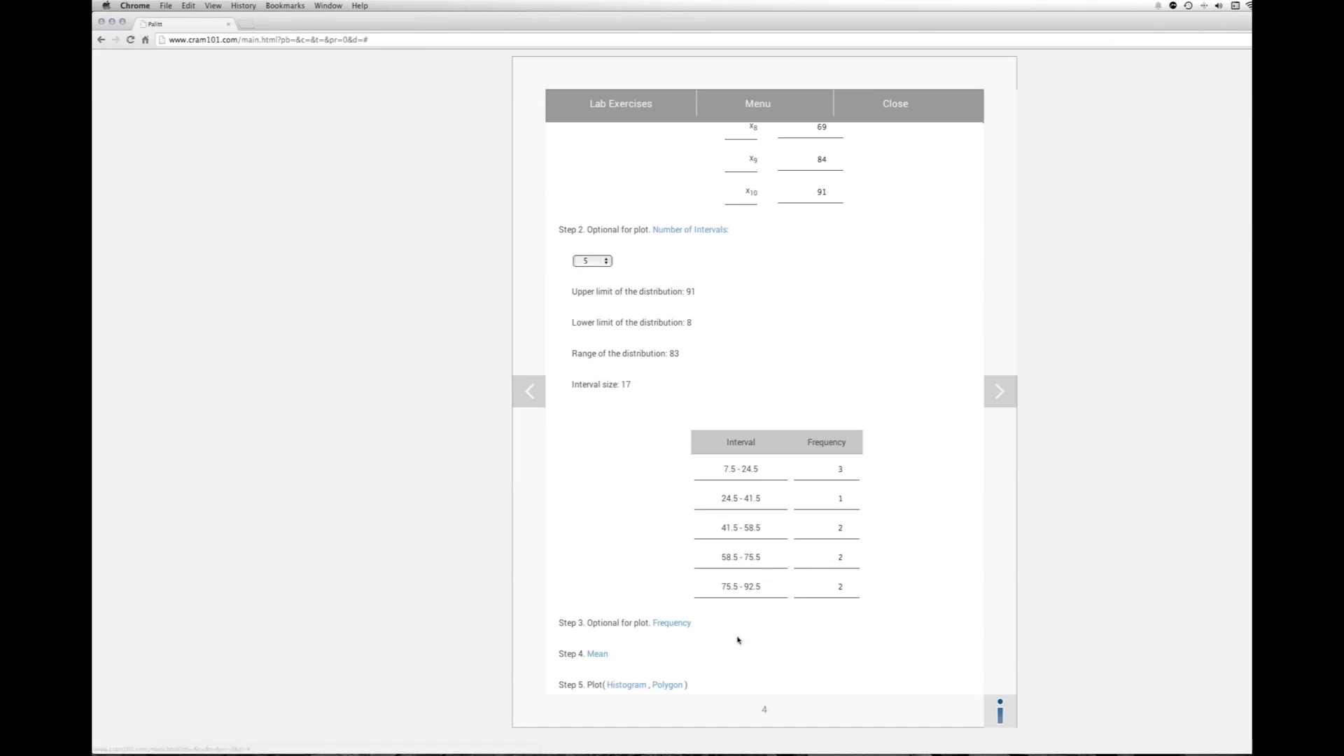
scroll(down, 3)
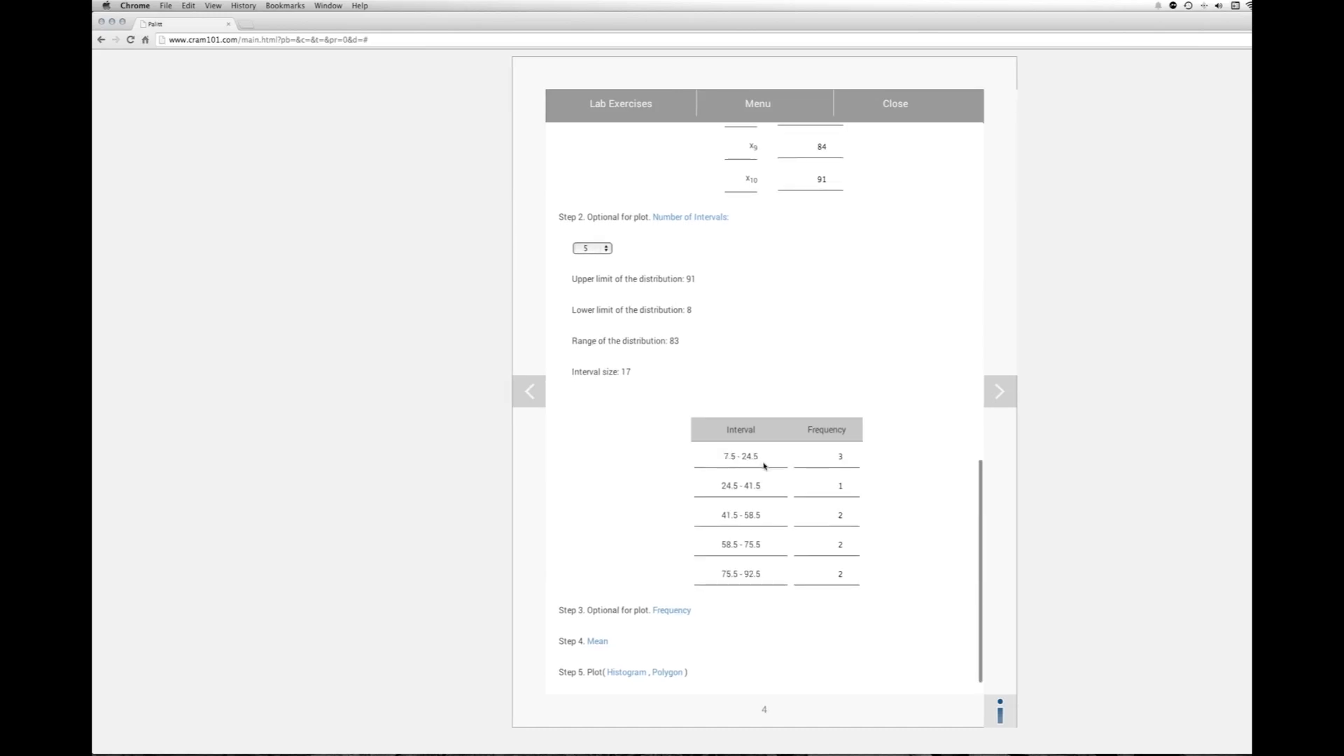
mouse_move(755, 473)
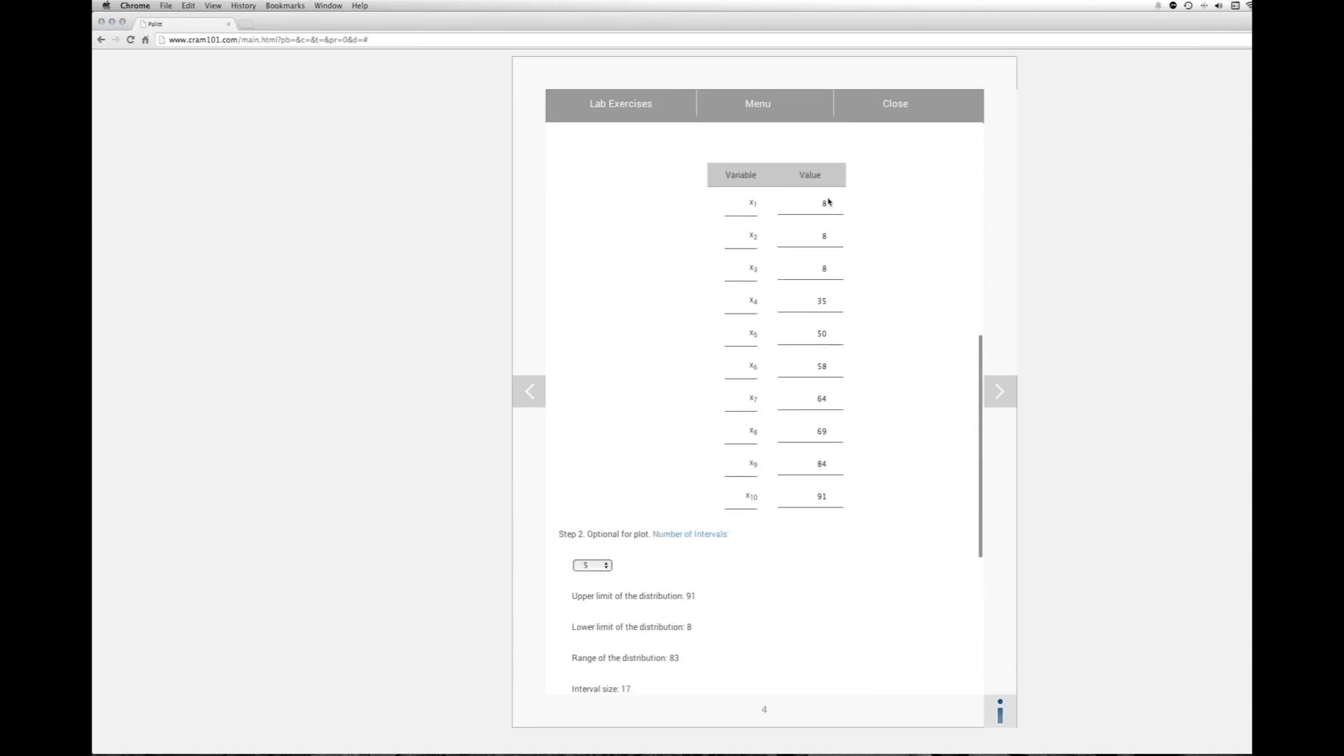
mouse_move(827, 275)
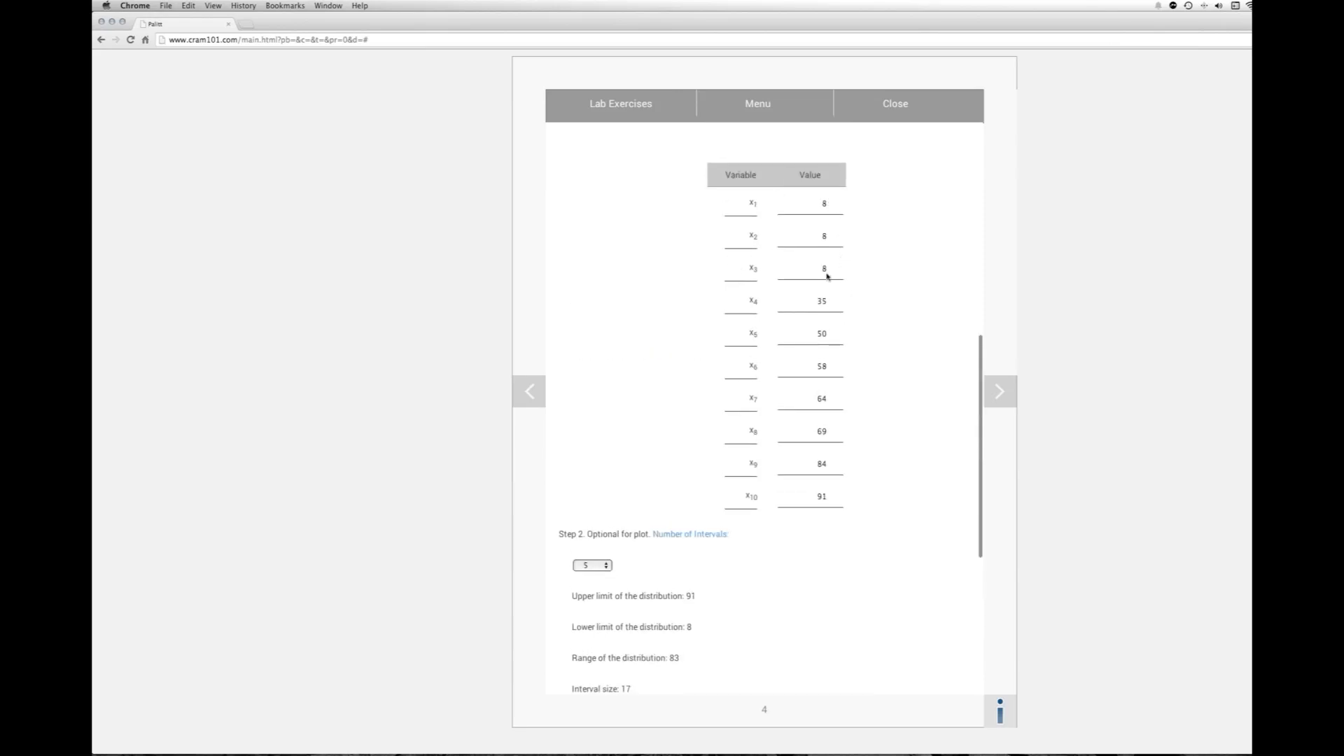
scroll(down, 3)
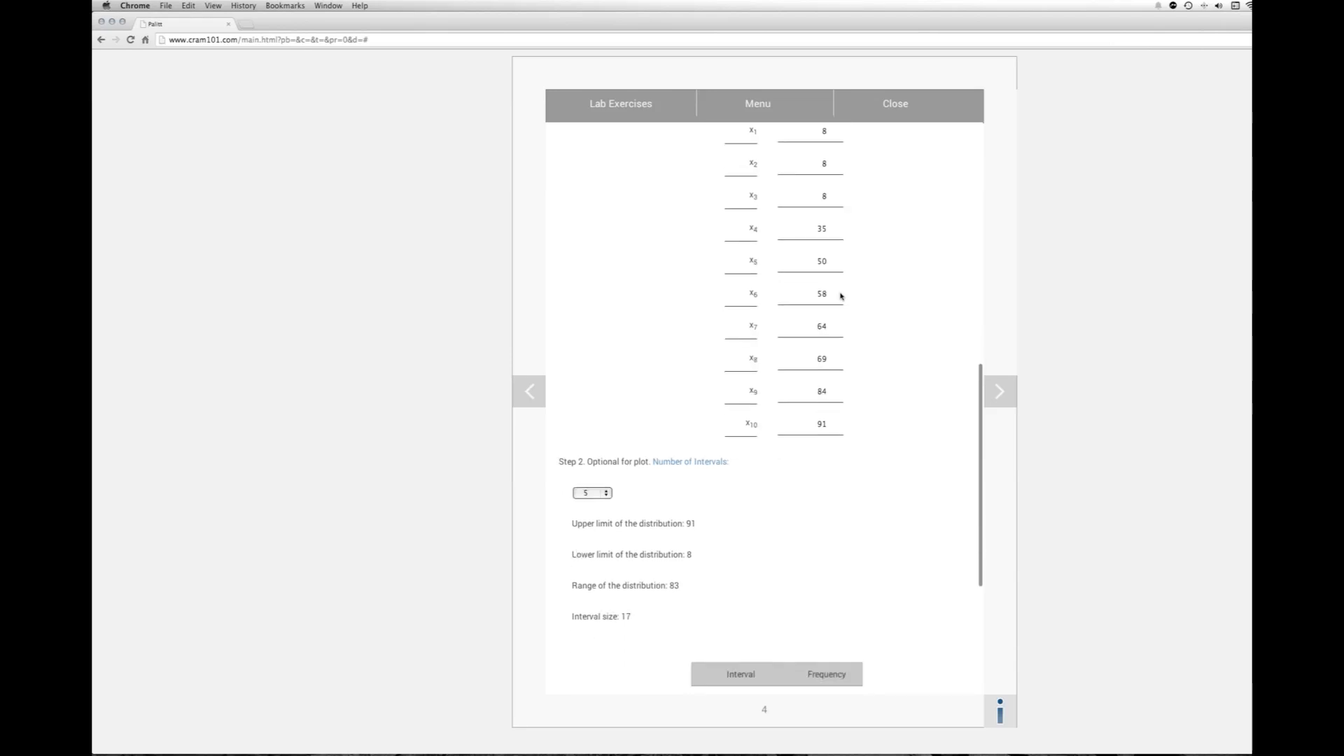
scroll(down, 3)
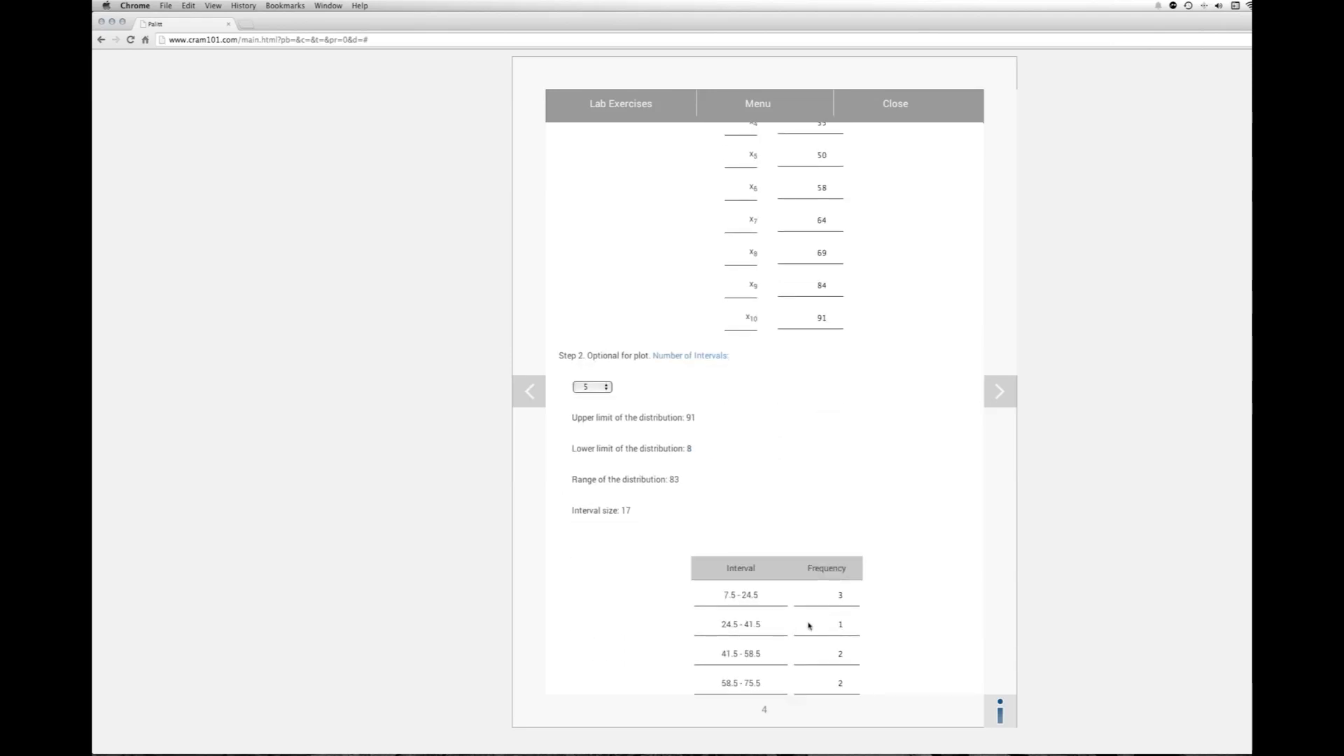
scroll(down, 3)
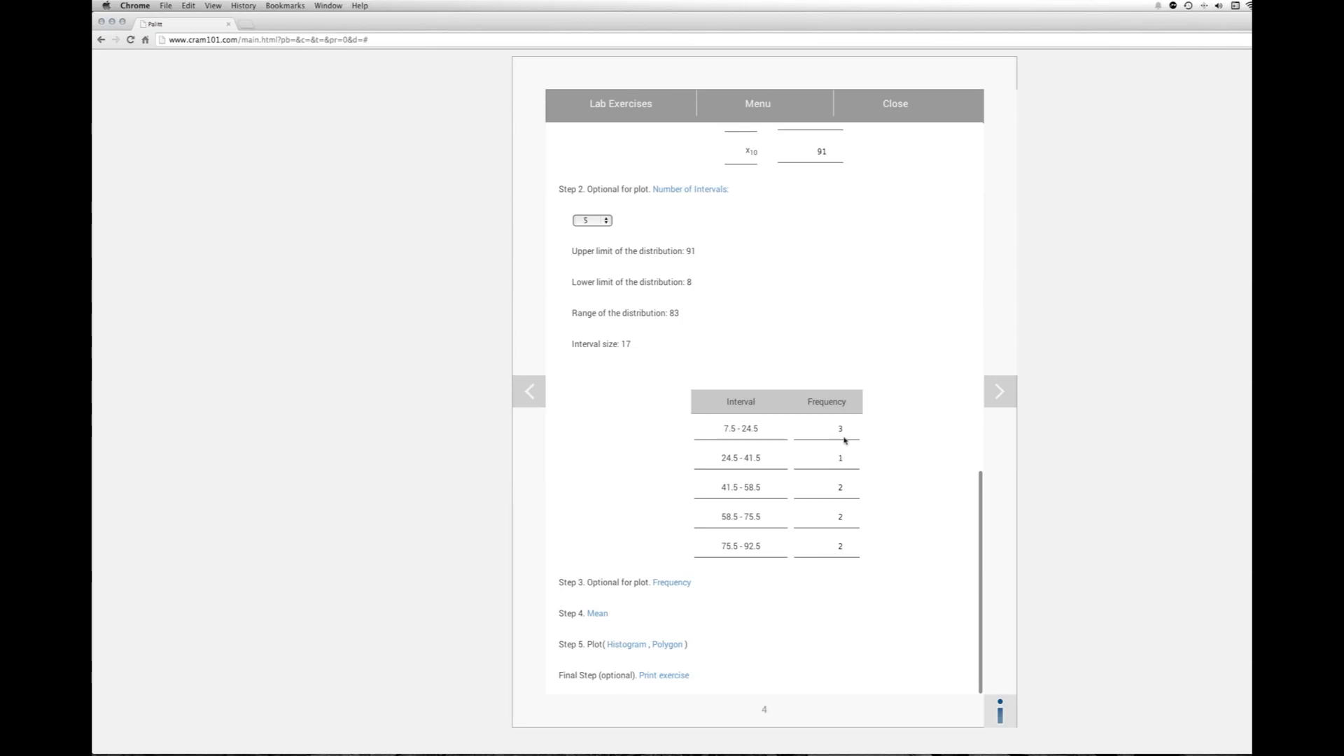
mouse_move(857, 577)
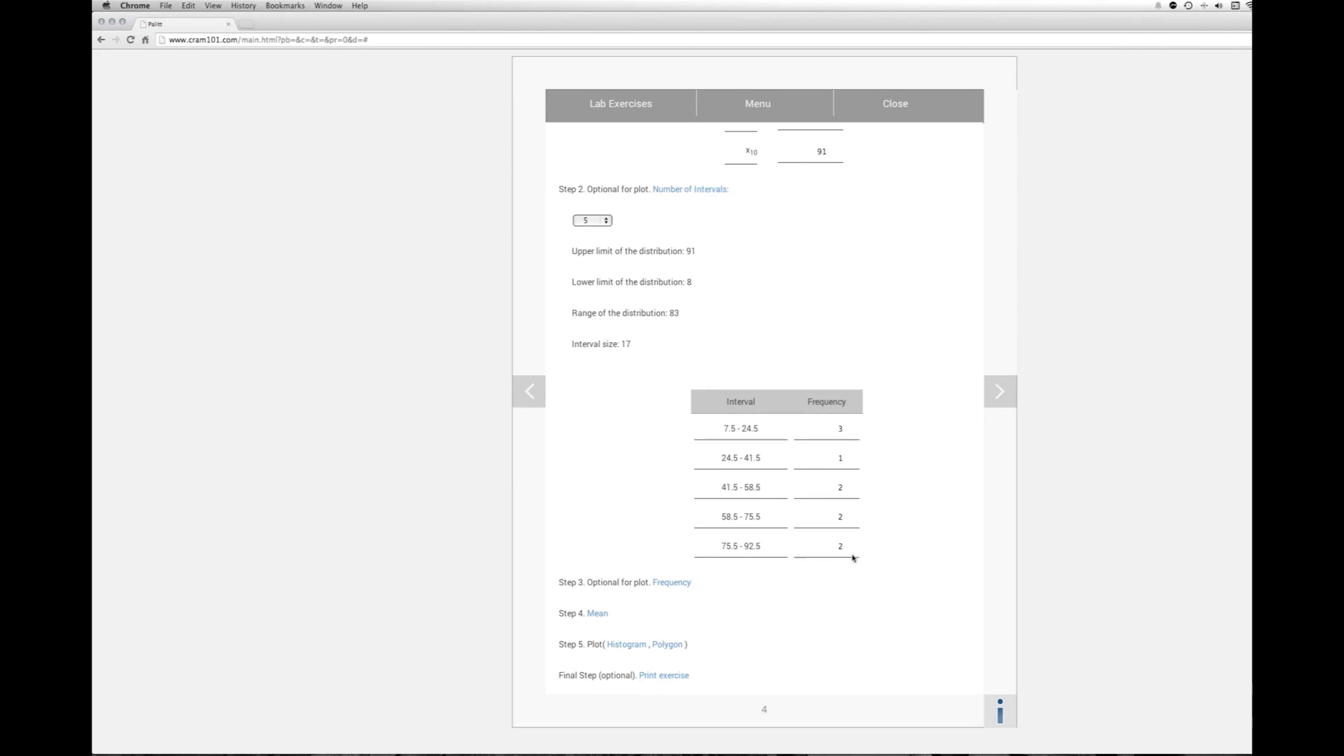
mouse_move(613, 622)
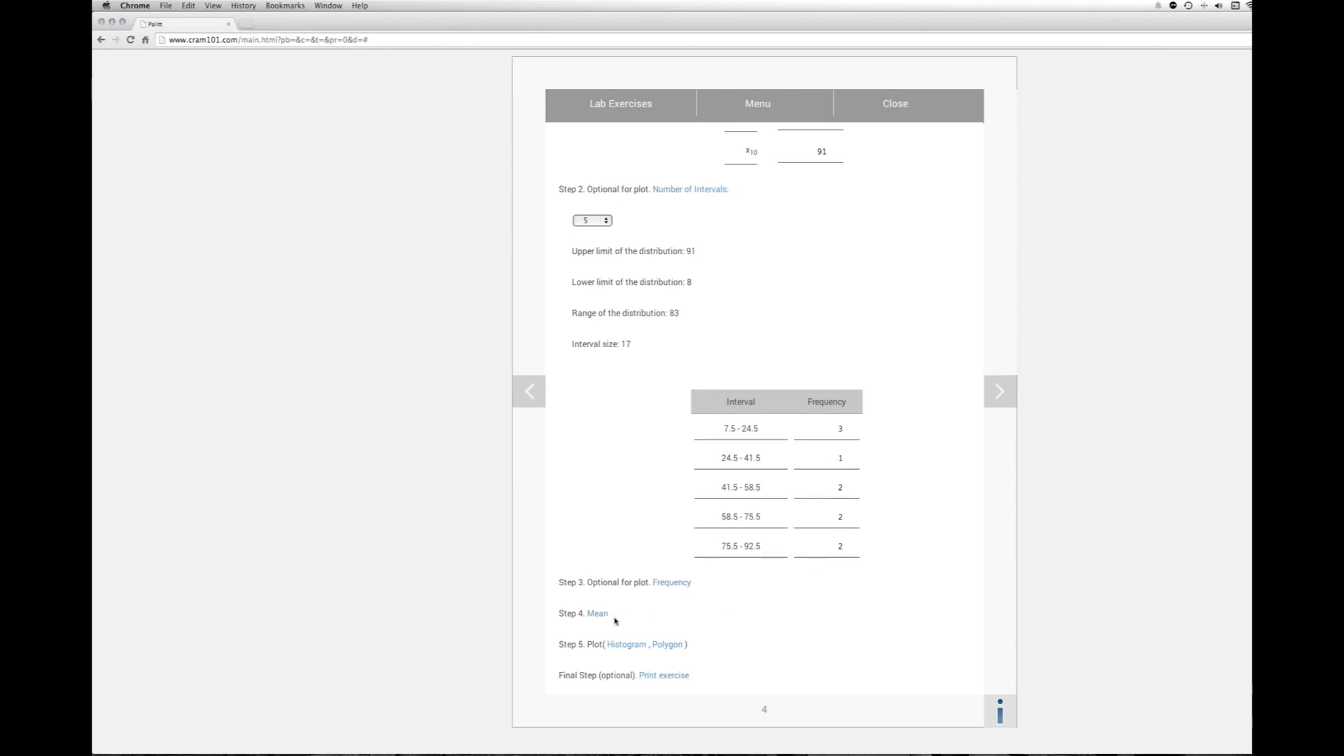
Step: Show the Step 4 geometric mean formula and its result of 33.45 for the ten values
click(597, 613)
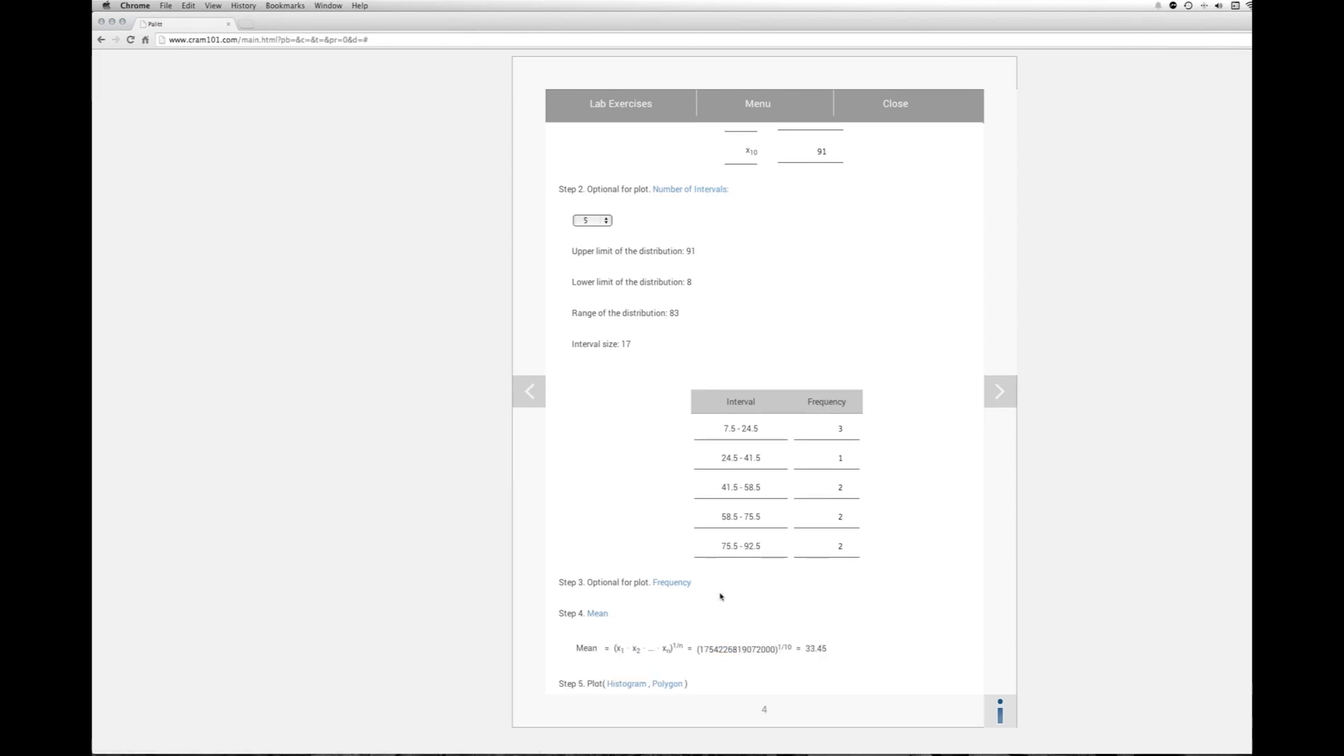
mouse_move(747, 582)
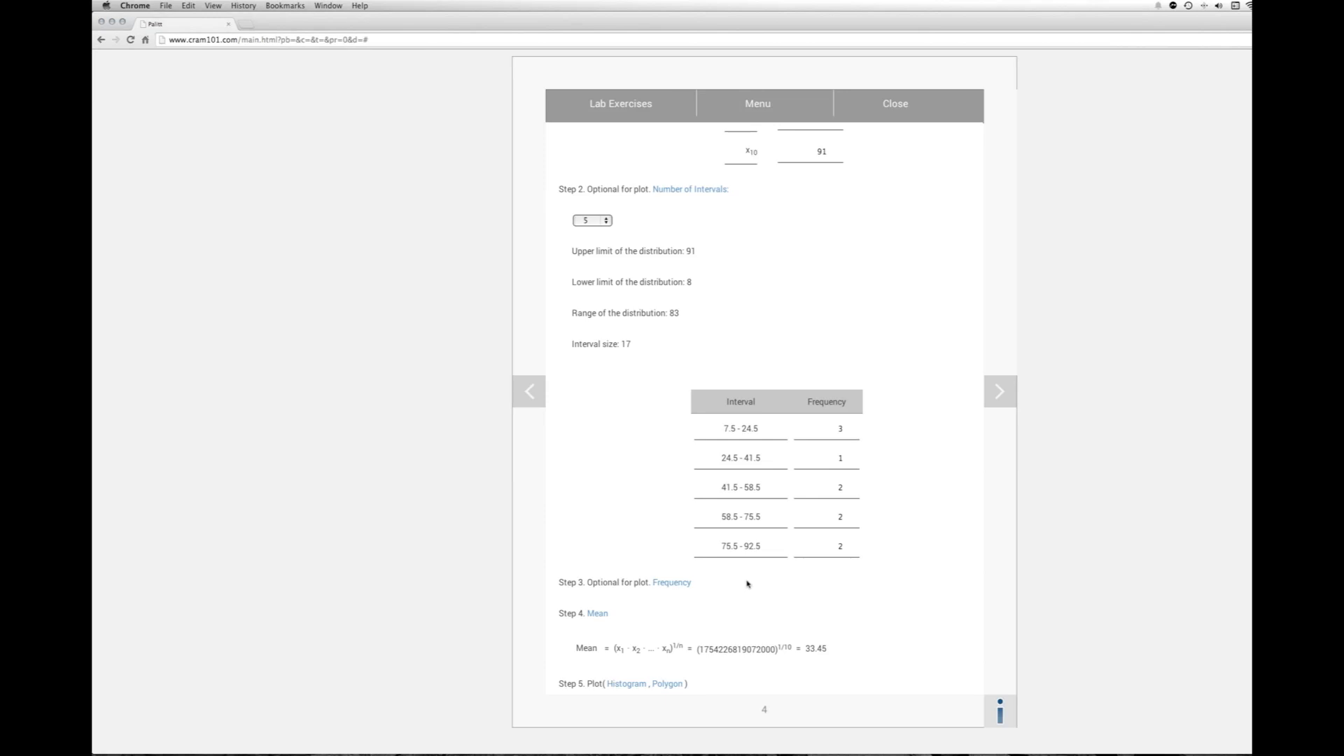
scroll(down, 3)
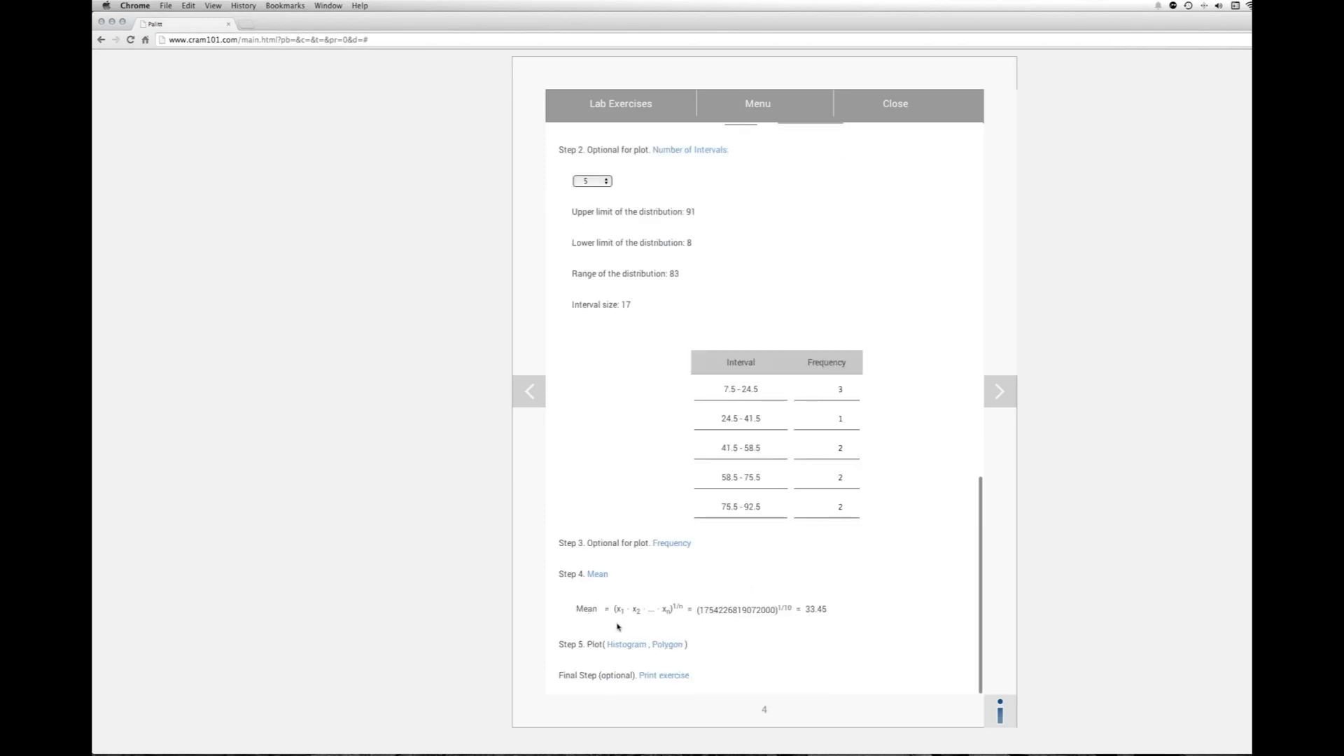
mouse_move(630, 622)
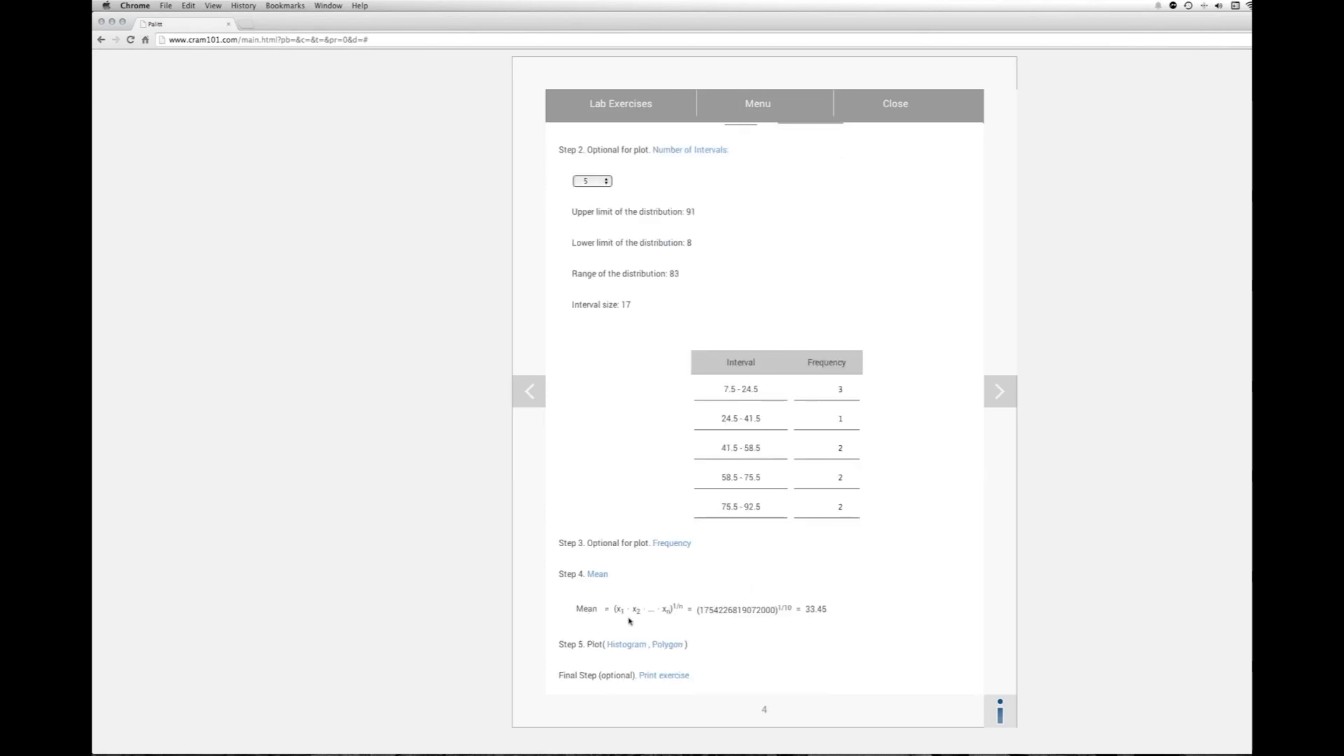
mouse_move(708, 634)
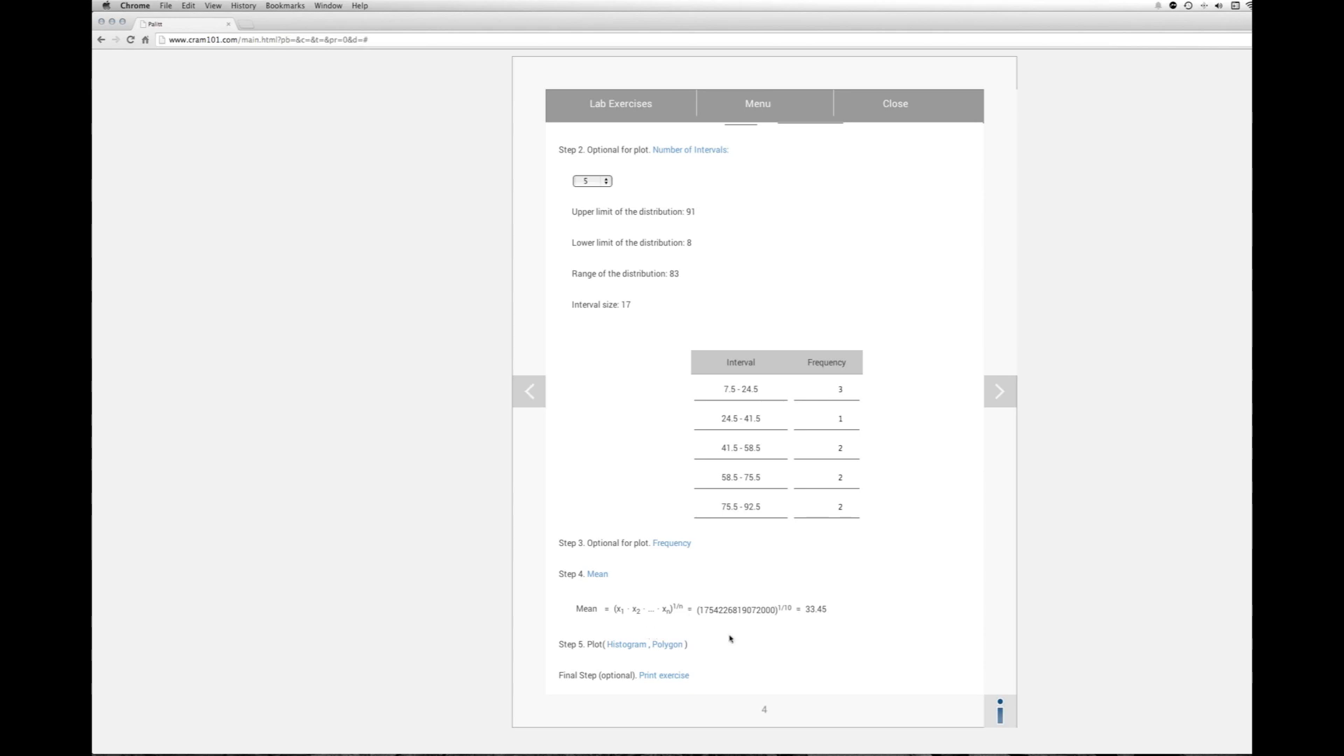
mouse_move(794, 616)
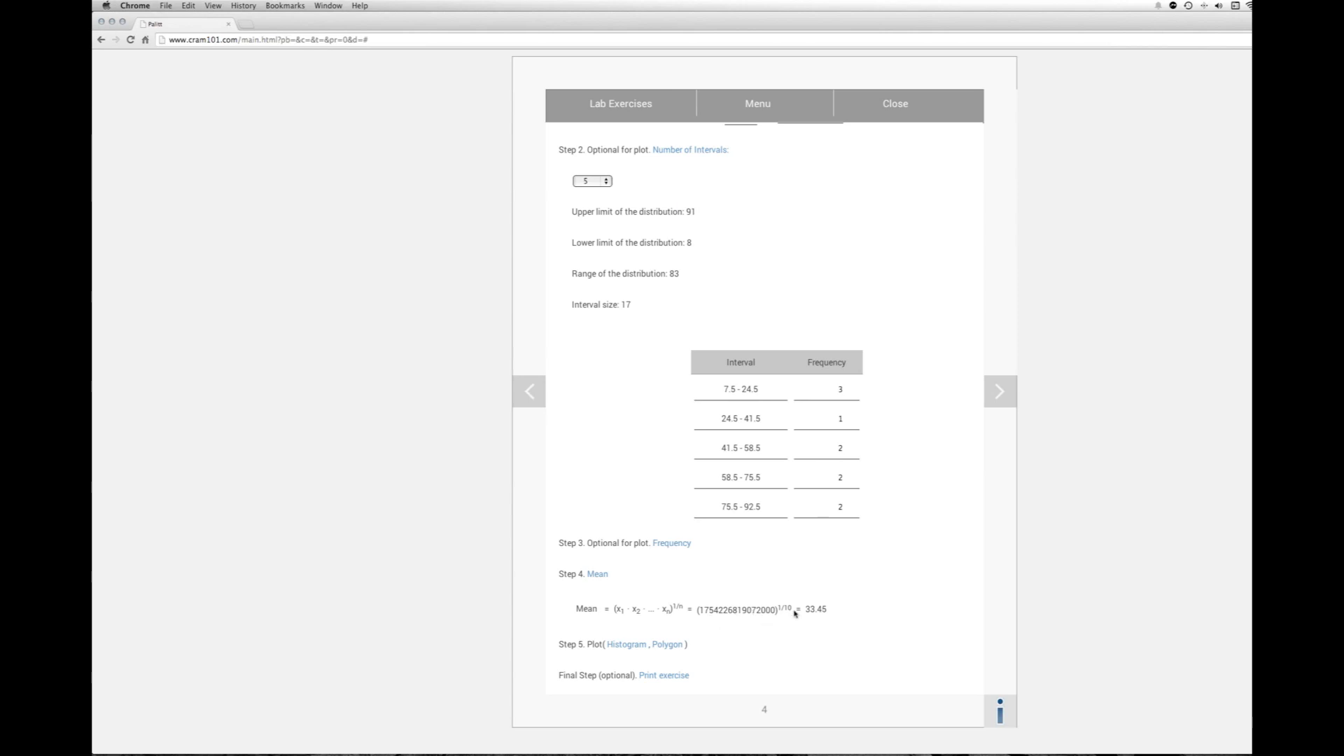
mouse_move(820, 647)
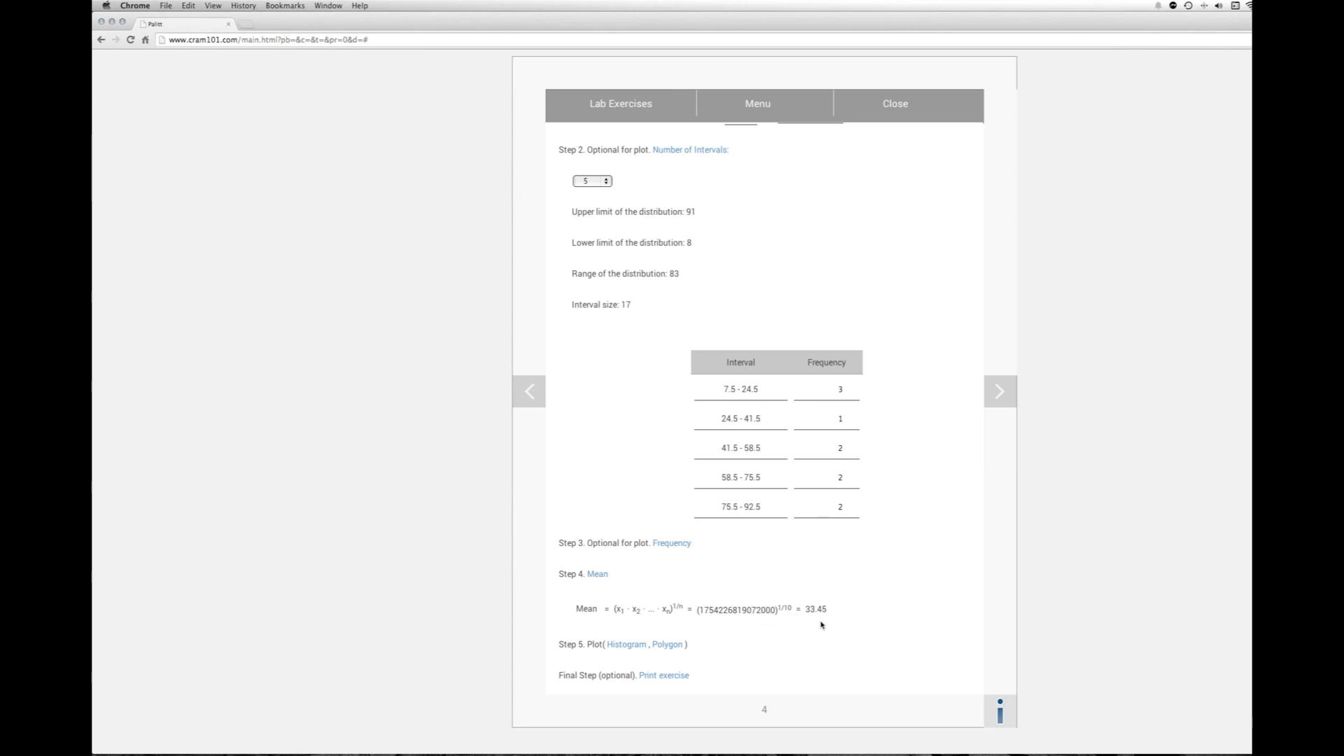
mouse_move(828, 634)
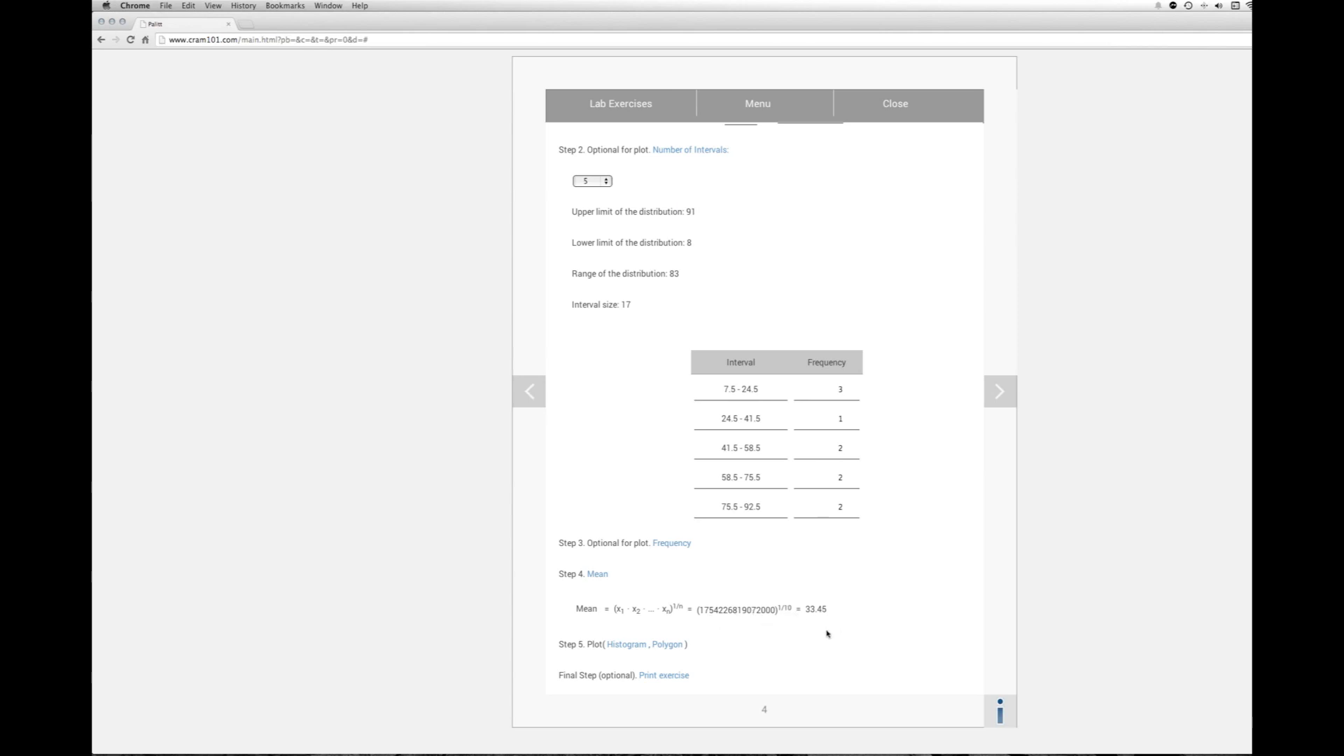
mouse_move(628, 649)
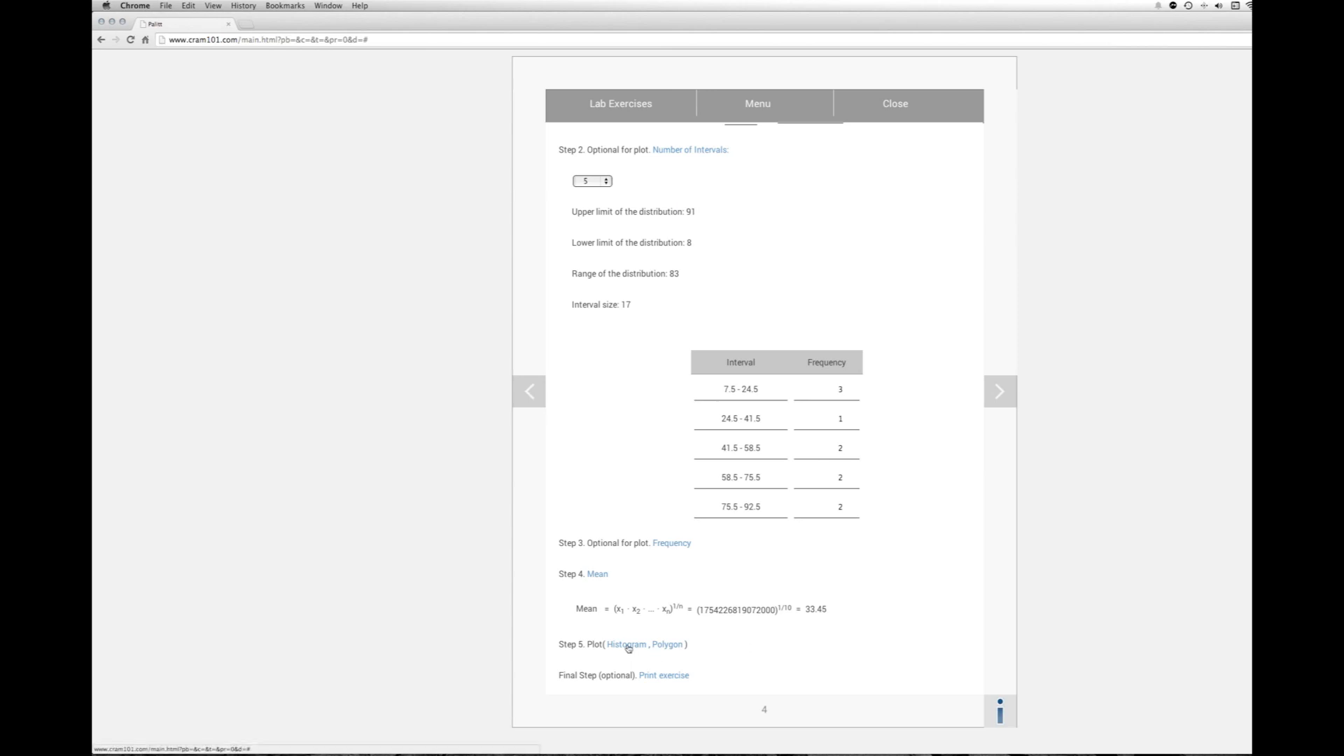
mouse_move(629, 652)
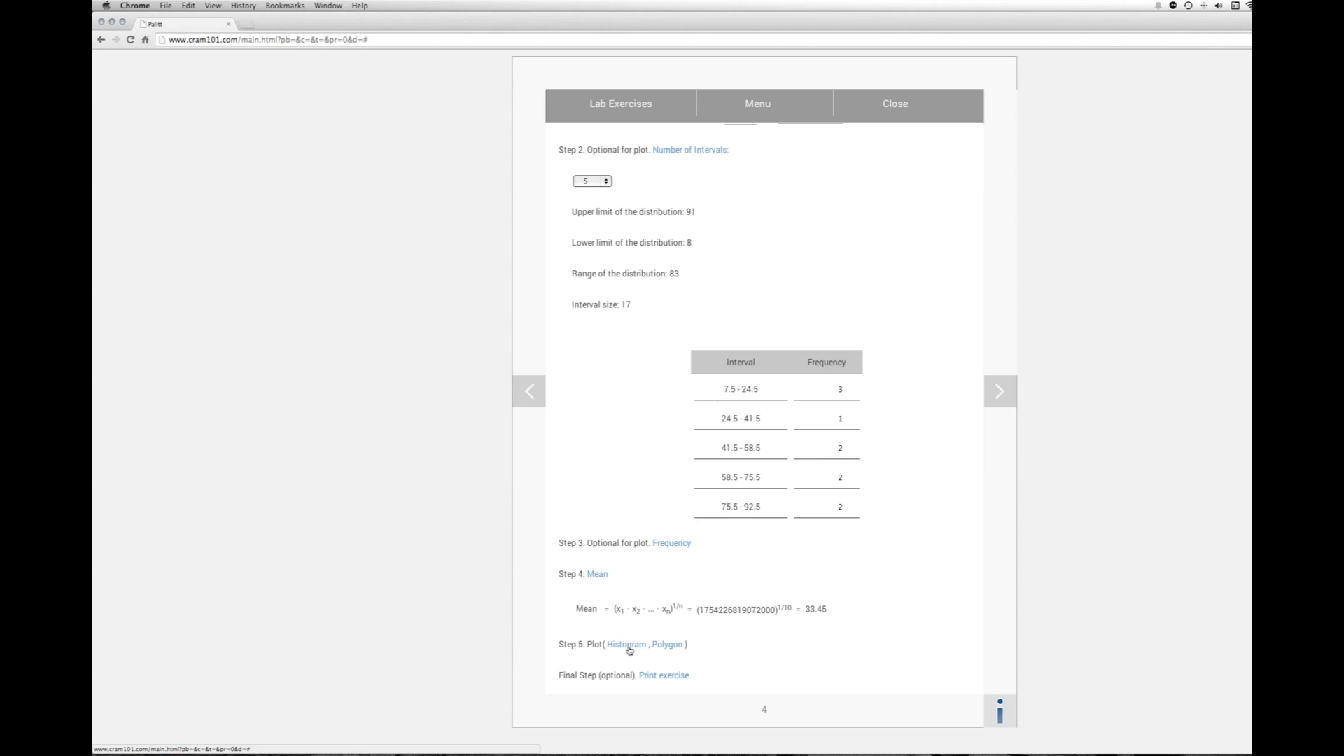
Step: Plot the five interval counts in Step 5 as a histogram, then as a frequency polygon
click(627, 644)
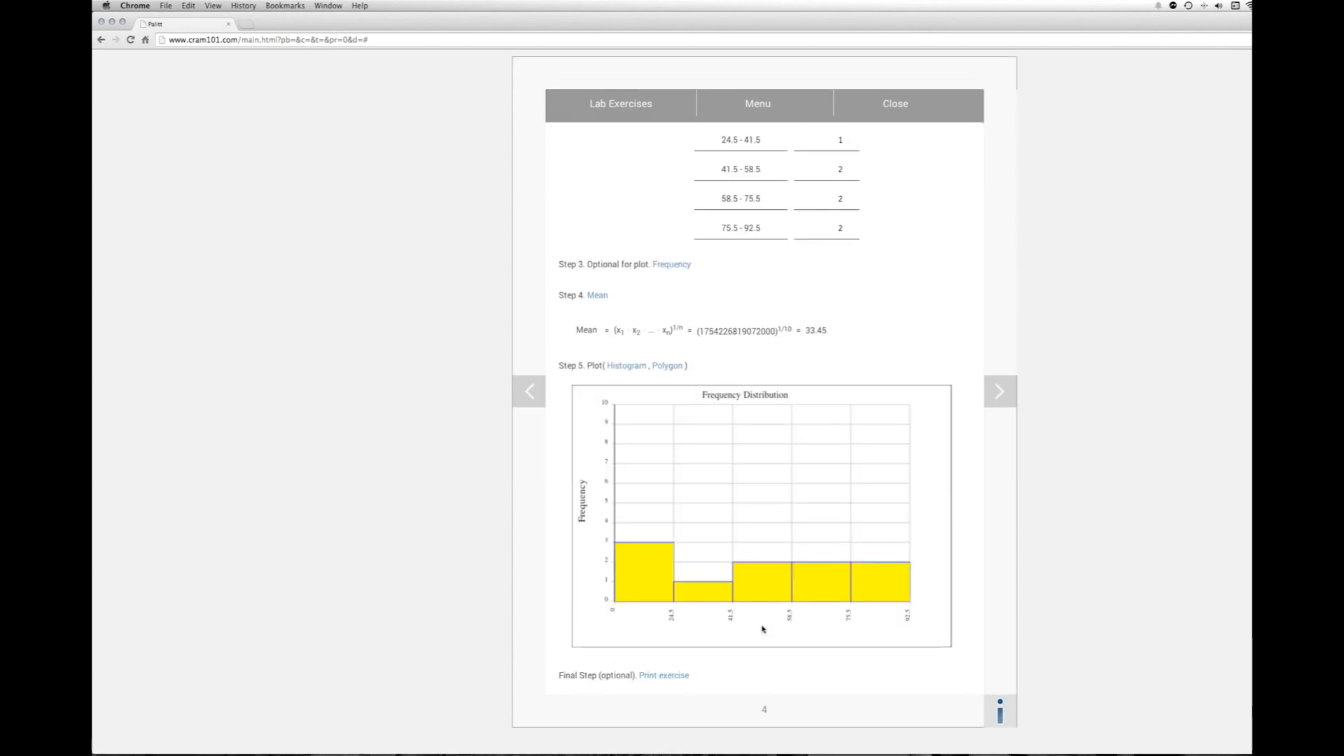
click(670, 366)
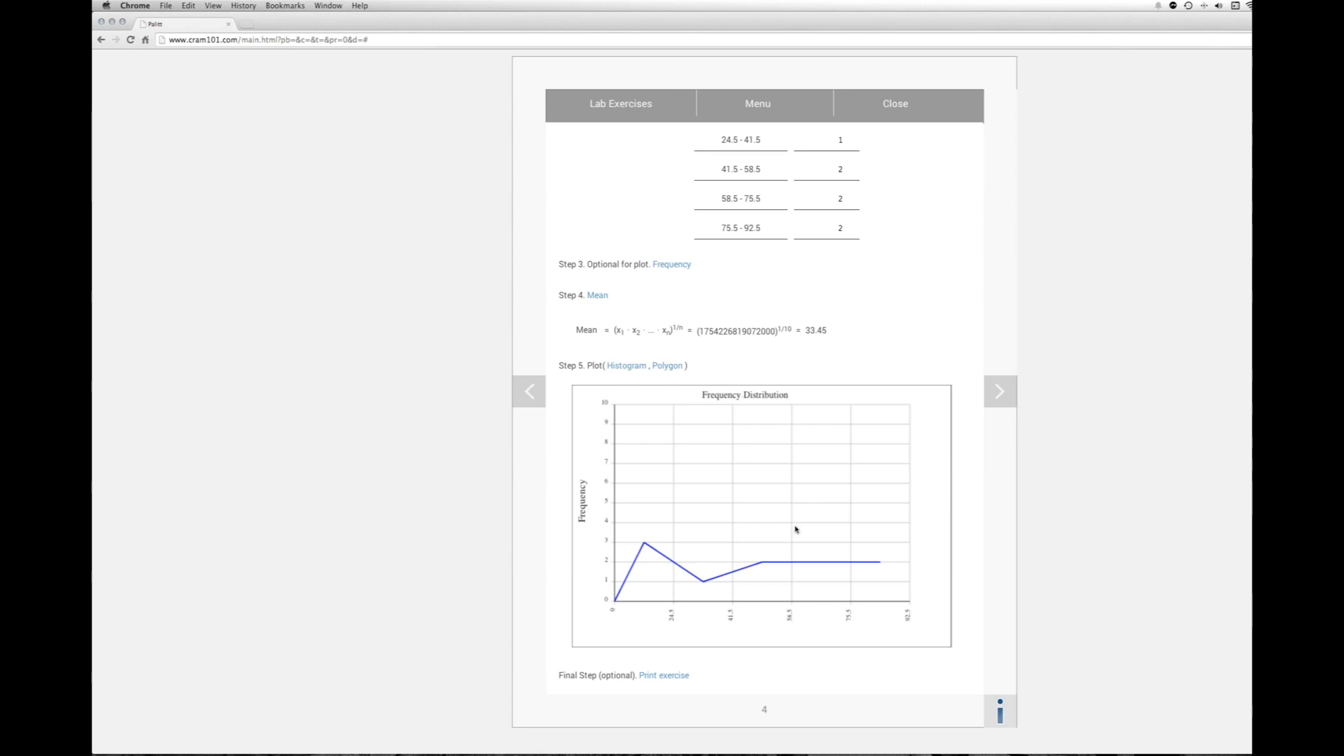
mouse_move(846, 402)
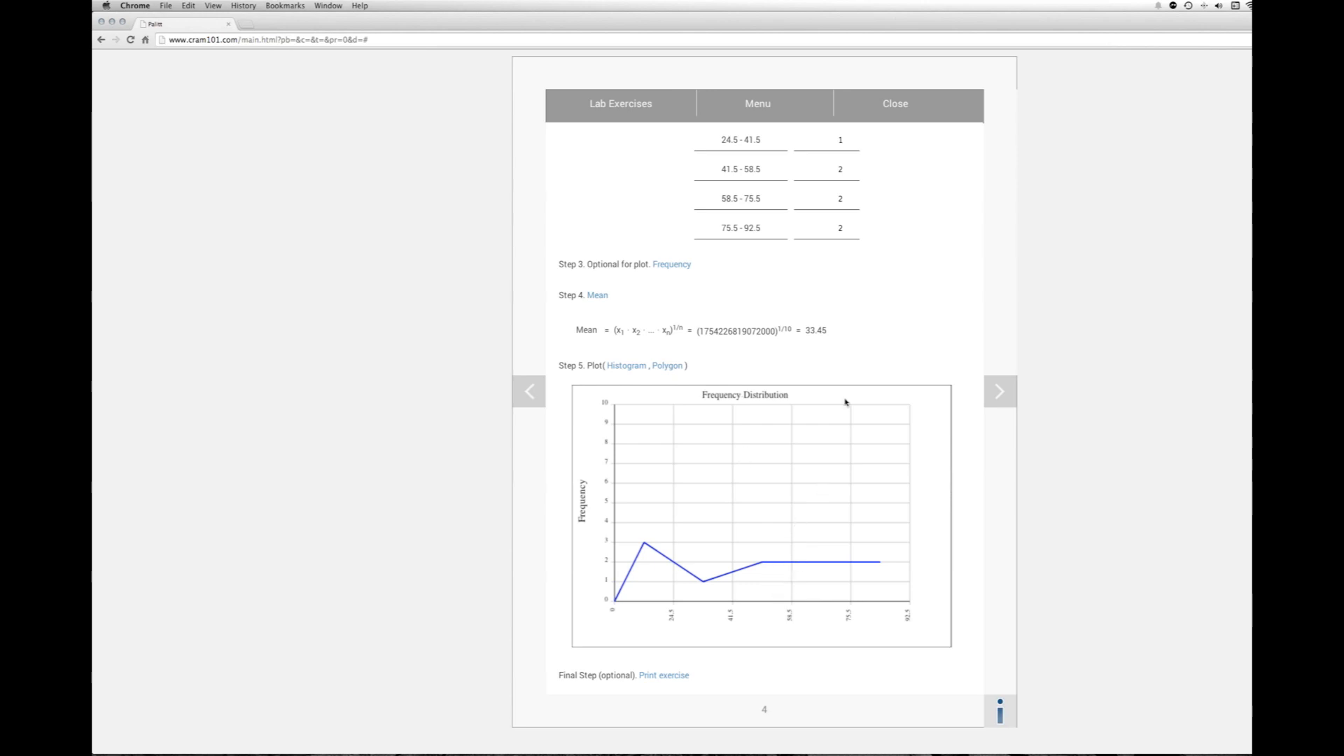
mouse_move(803, 498)
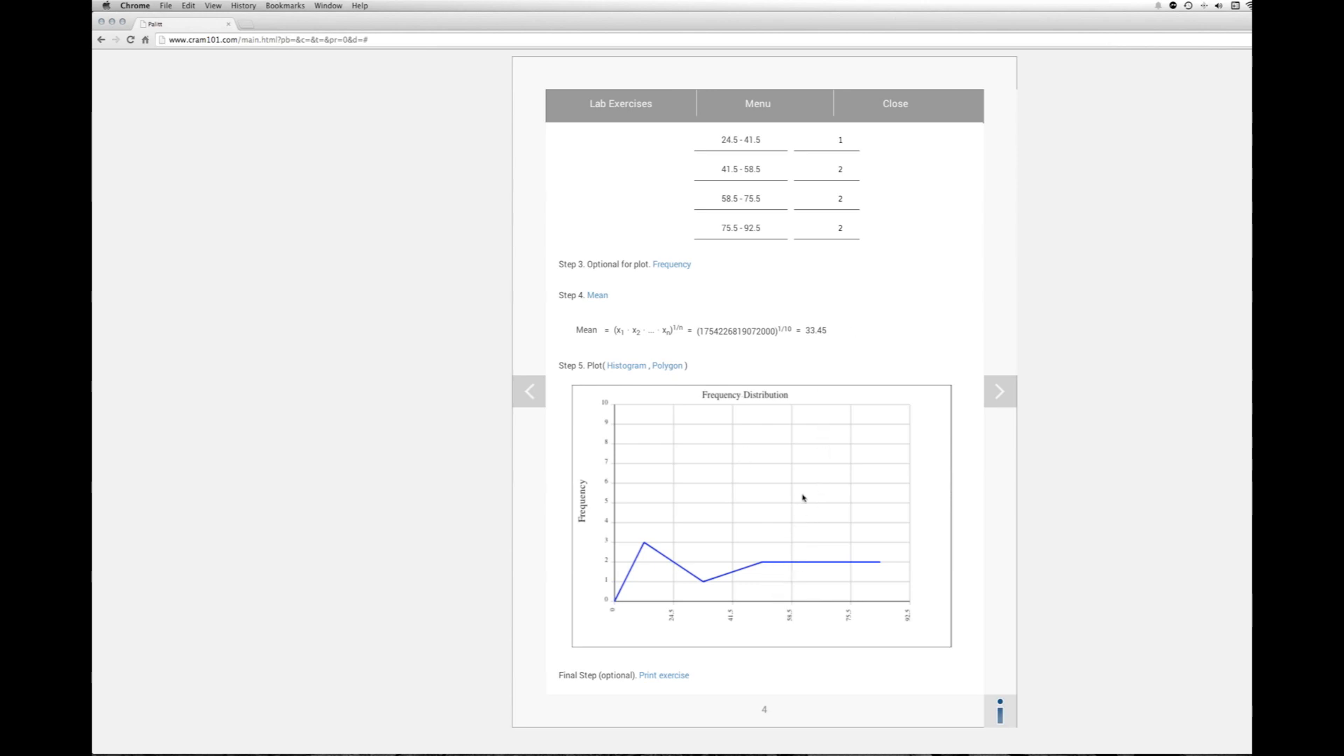
mouse_move(705, 601)
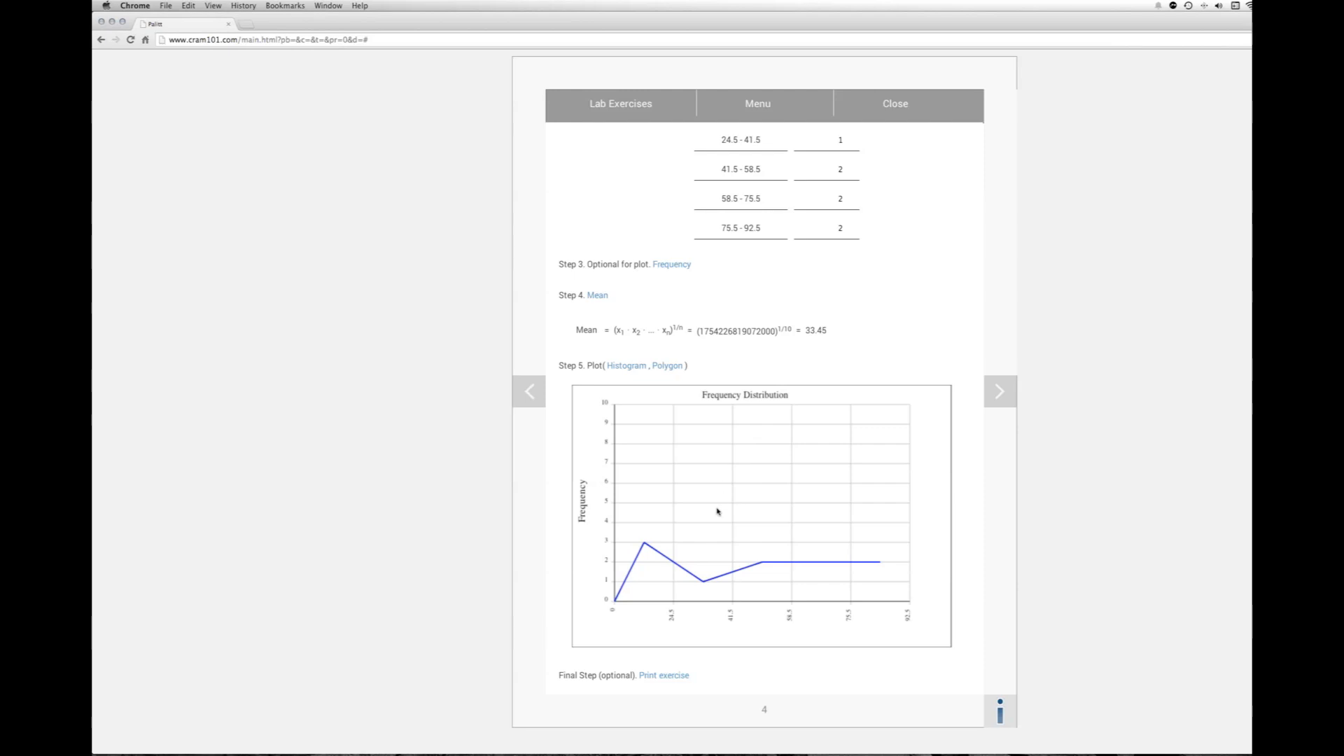
mouse_move(708, 590)
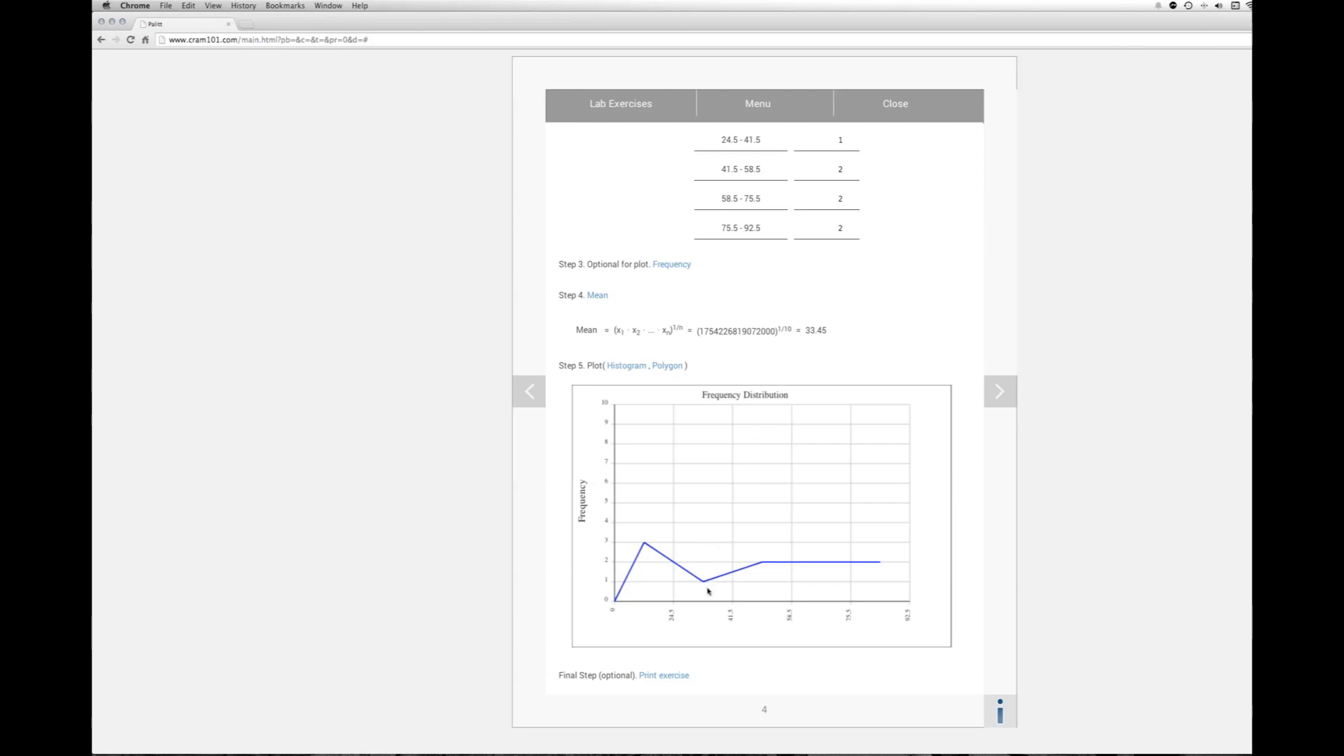